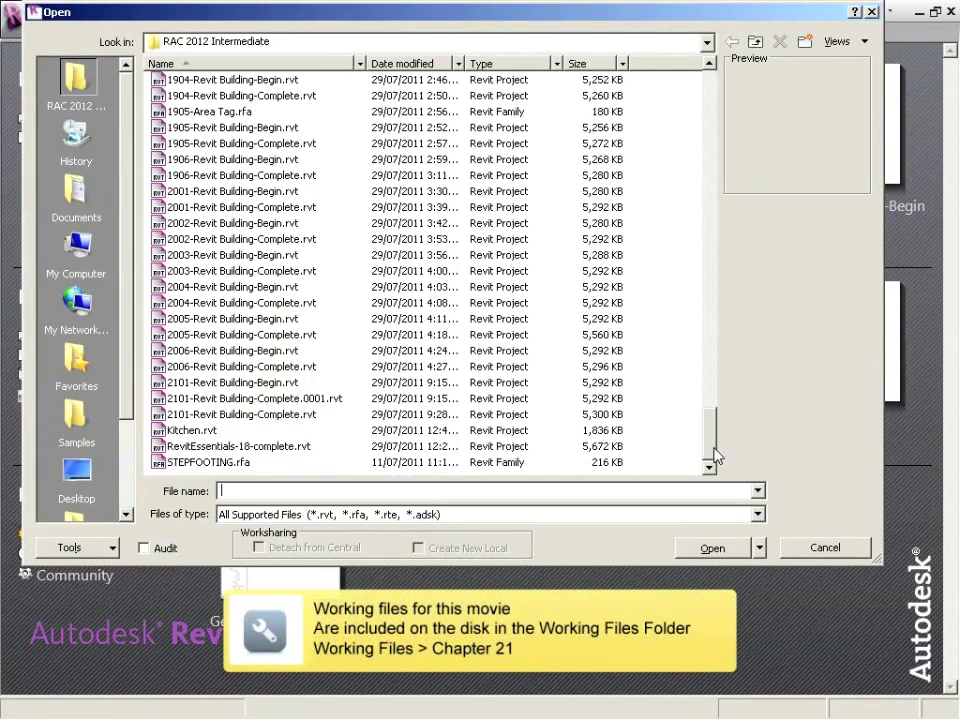
- Open 2102-Revit Building-Begin.rvt and save it as 2102-Revit Building-Complete.rvt
{"action": "left_click", "coordinate": [240, 414]}
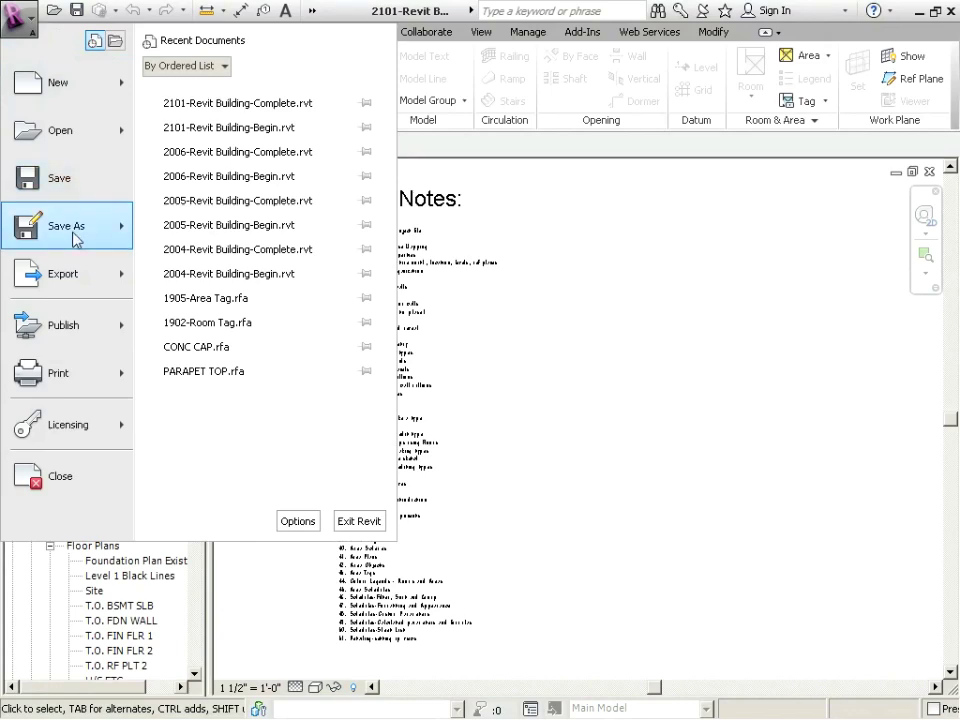
{"action": "left_click", "coordinate": [68, 226]}
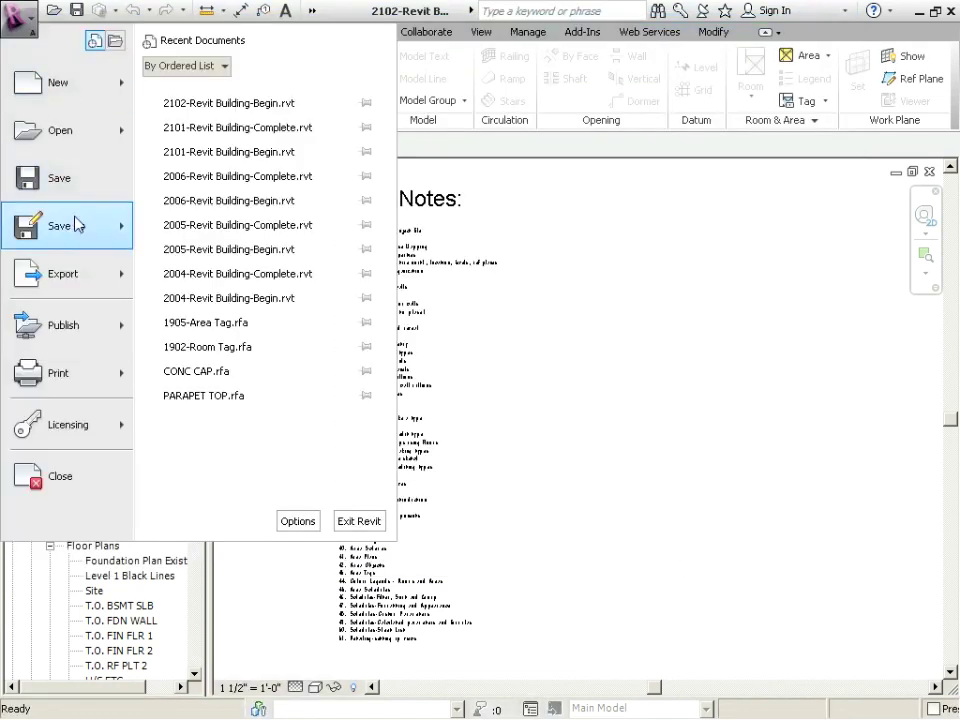
{"action": "left_click", "coordinate": [60, 224]}
{"action": "type", "text": "2102-Revit Building-Complete.rvt"}
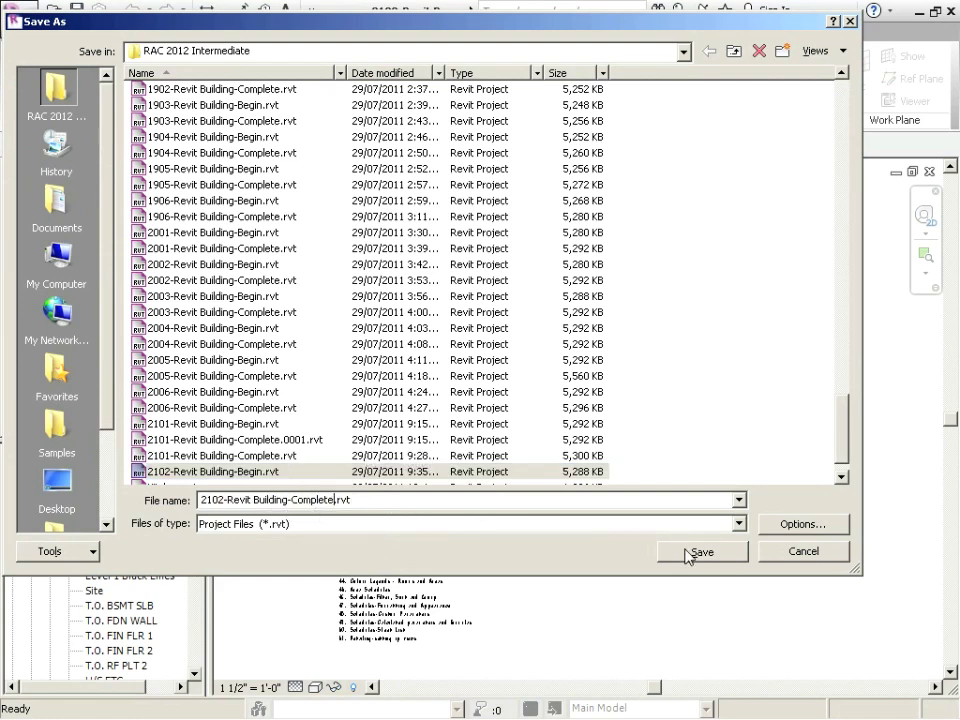
{"action": "left_click", "coordinate": [700, 552]}
{"action": "type", "text": "52. Detailing-Annotation and"}
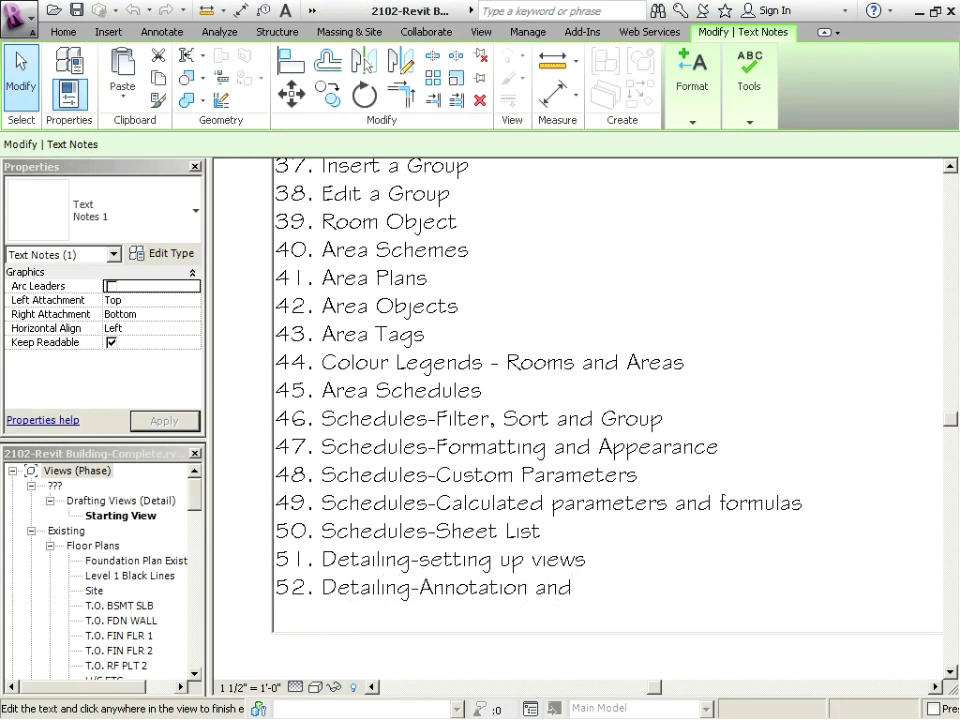
- View the A106 Roof Detail sheet, then switch to the A104 Details sheet from the Project Browser
{"action": "type", "text": "Components"}
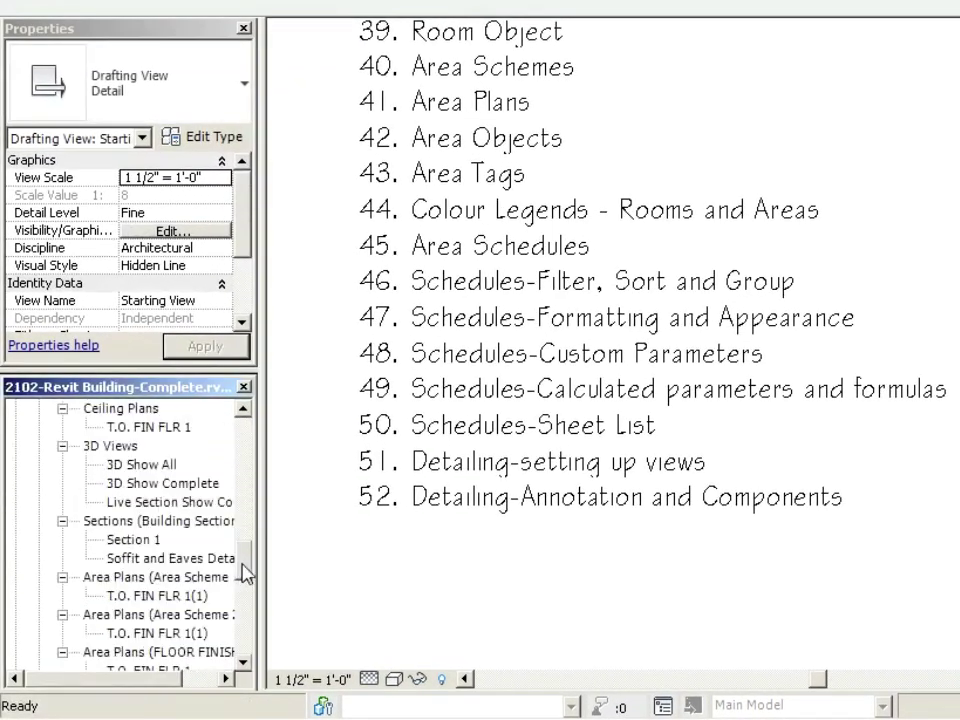
{"action": "scroll", "scroll_direction": "down", "scroll_amount": 3}
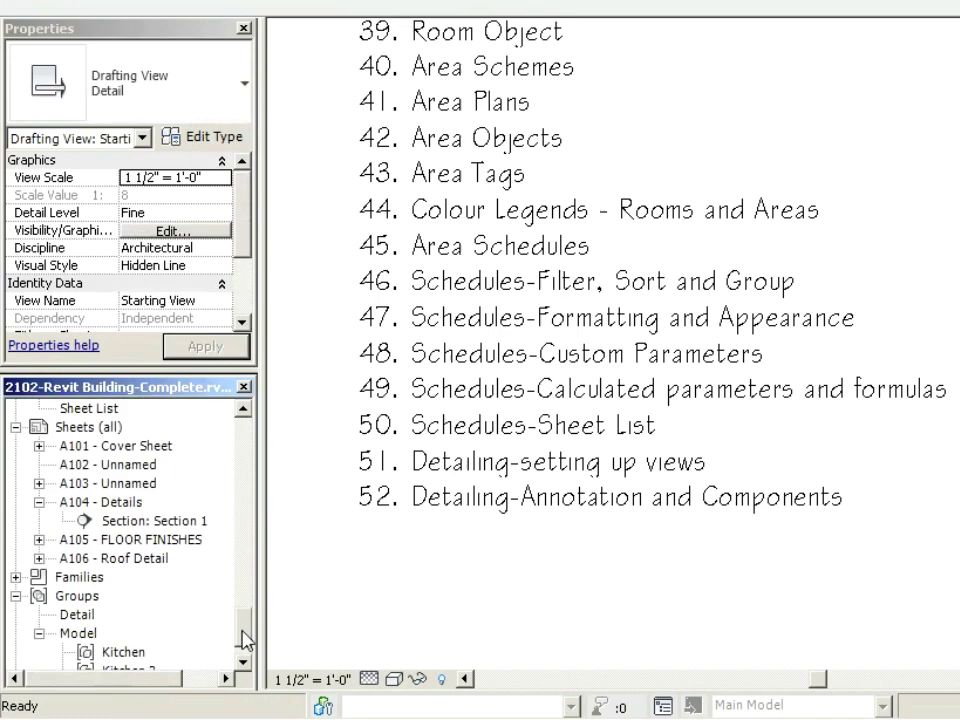
{"action": "left_click", "coordinate": [112, 560]}
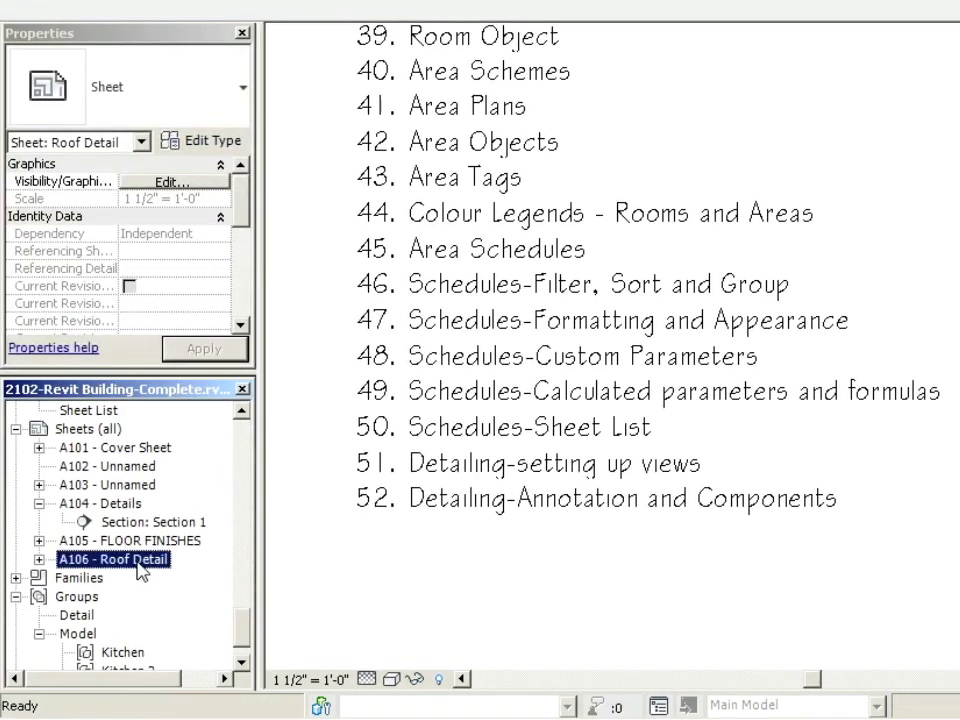
{"action": "double_click", "coordinate": [112, 560]}
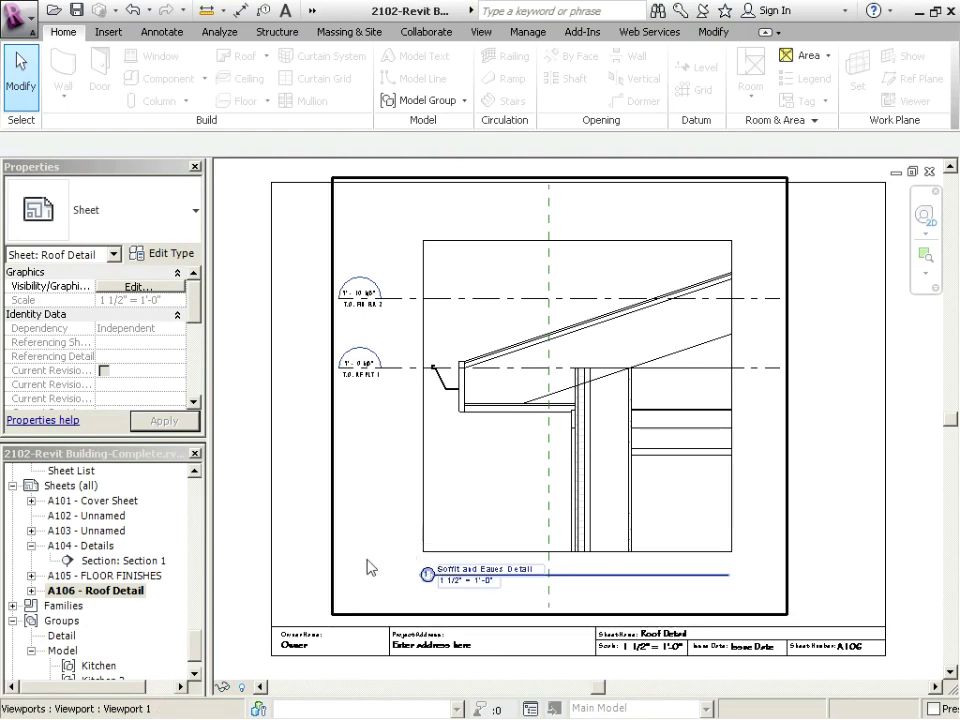
{"action": "left_click", "coordinate": [82, 544]}
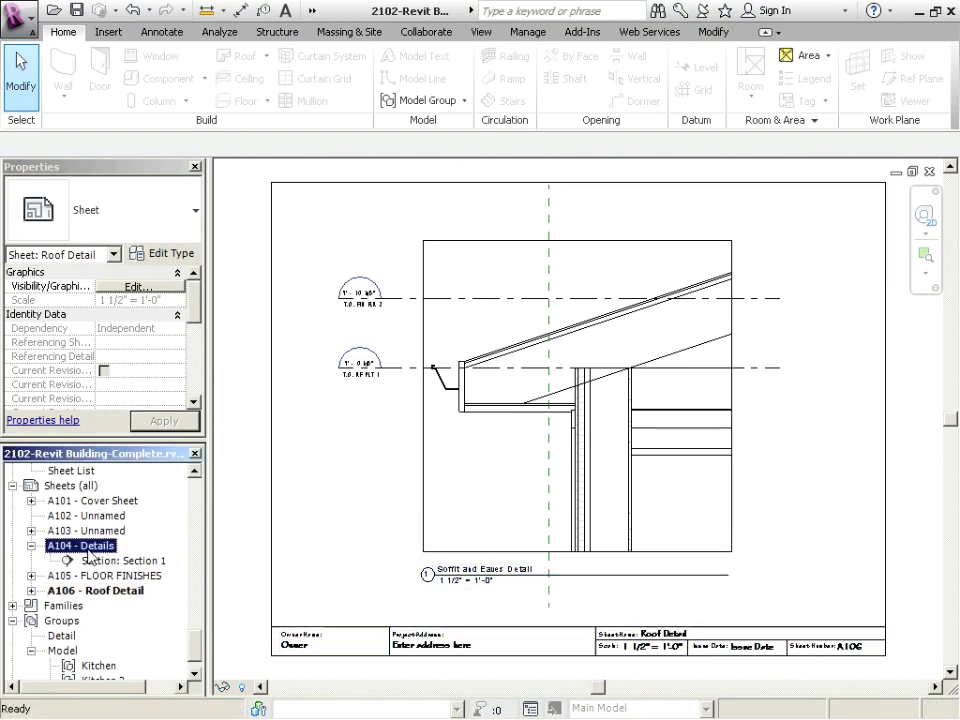
{"action": "double_click", "coordinate": [84, 544]}
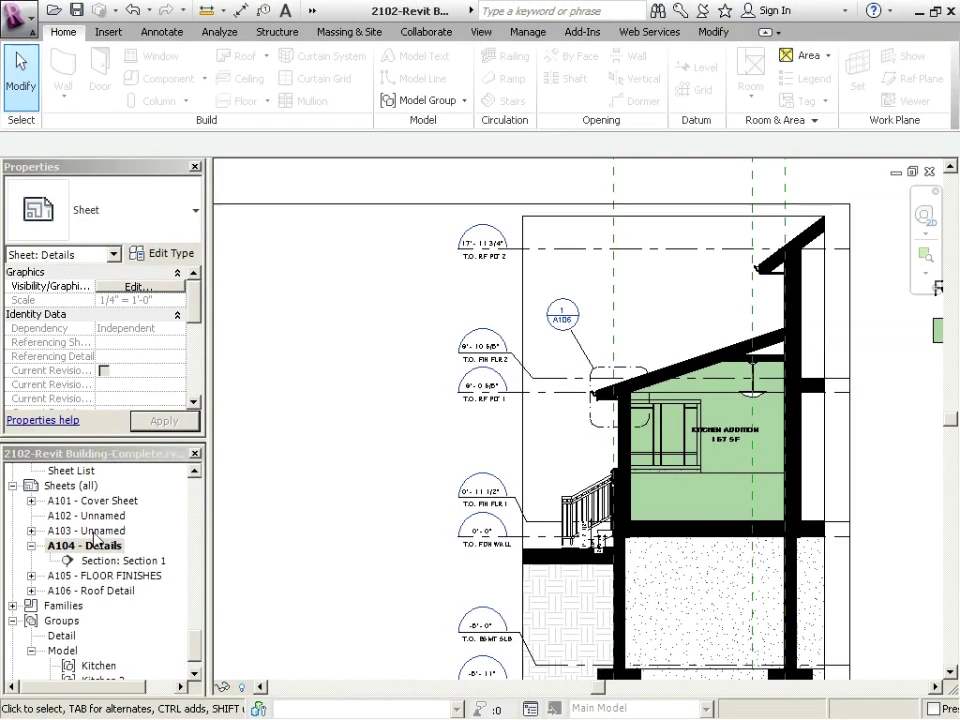
- Activate the section viewport, zoom to the stair and select its railing
{"action": "double_click", "coordinate": [94, 590]}
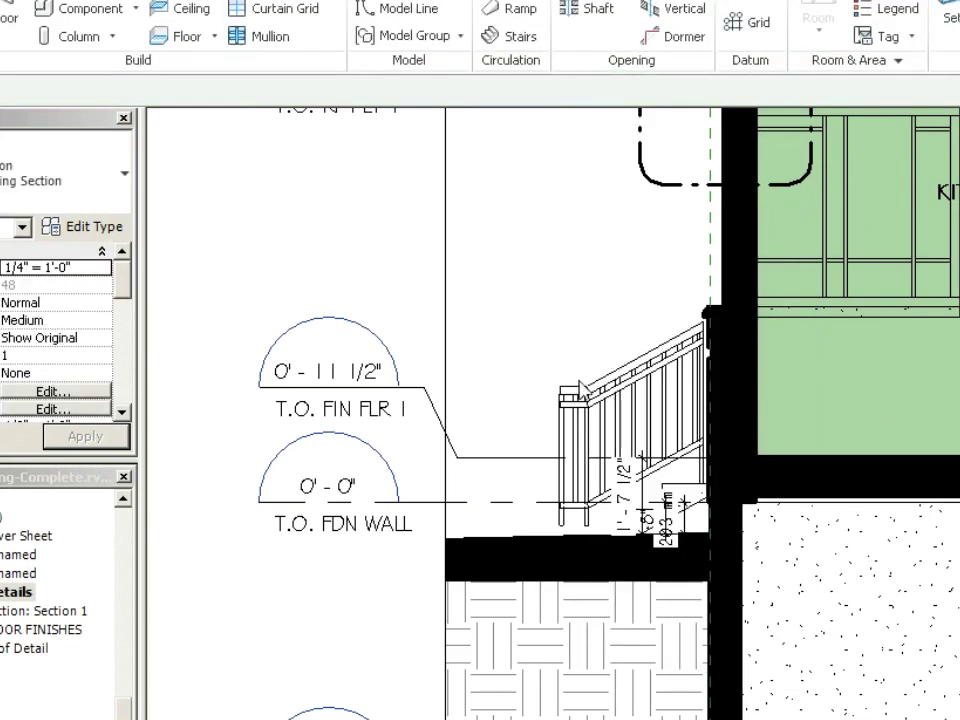
{"action": "left_click", "coordinate": [330, 488]}
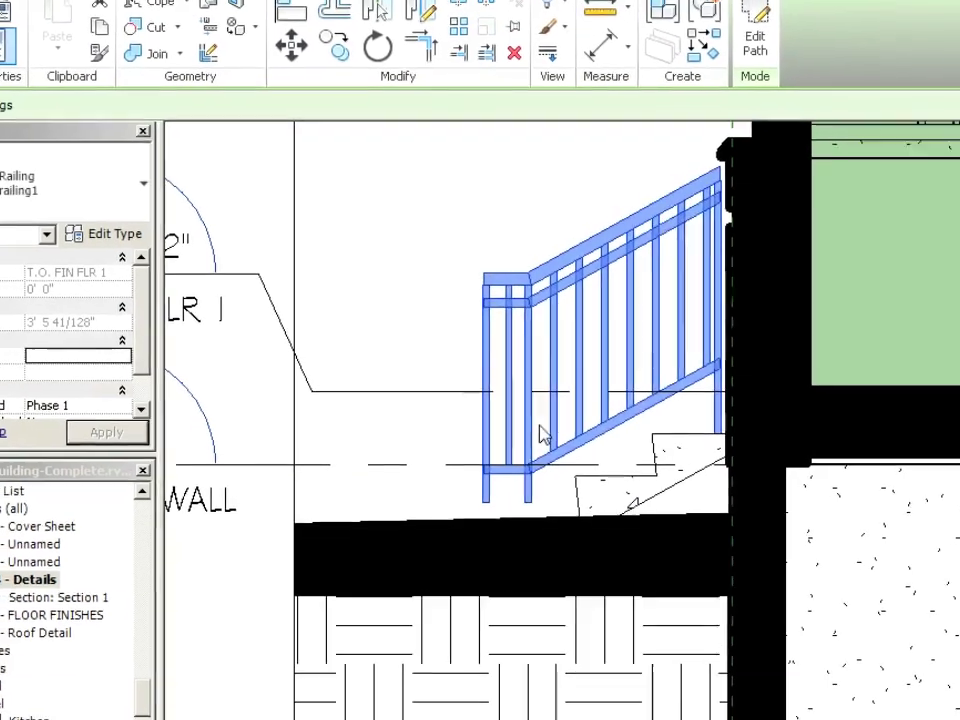
- Set the railing type's Start Post and Corner Post base offsets to -4" in Baluster Placement
{"action": "left_click", "coordinate": [104, 232]}
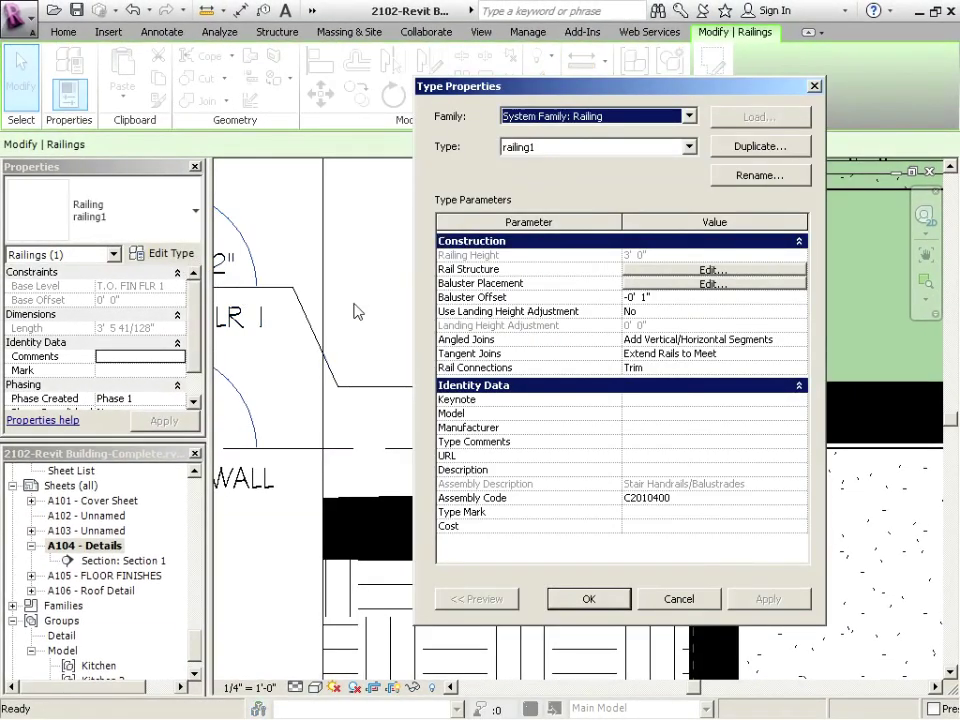
{"action": "left_click", "coordinate": [712, 284]}
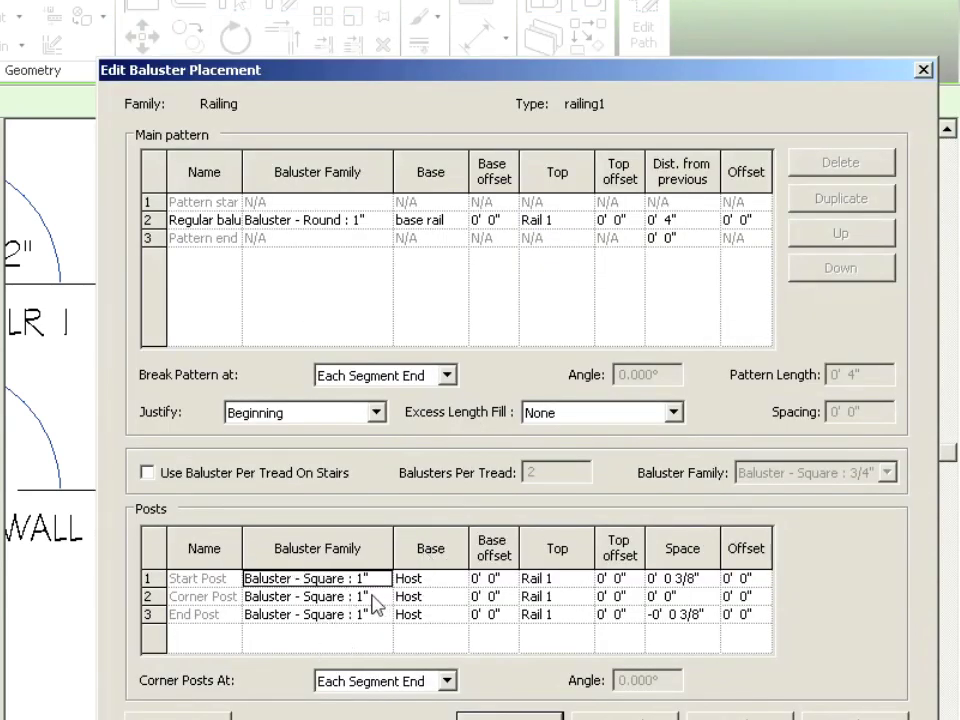
{"action": "left_click", "coordinate": [492, 578]}
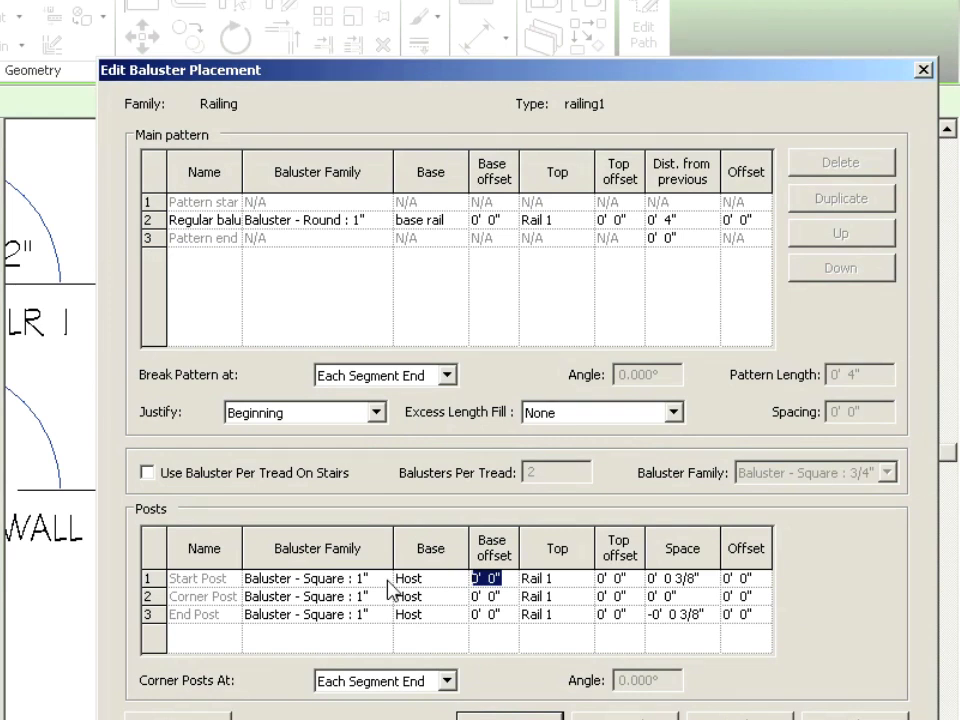
{"action": "type", "text": "-4\""}
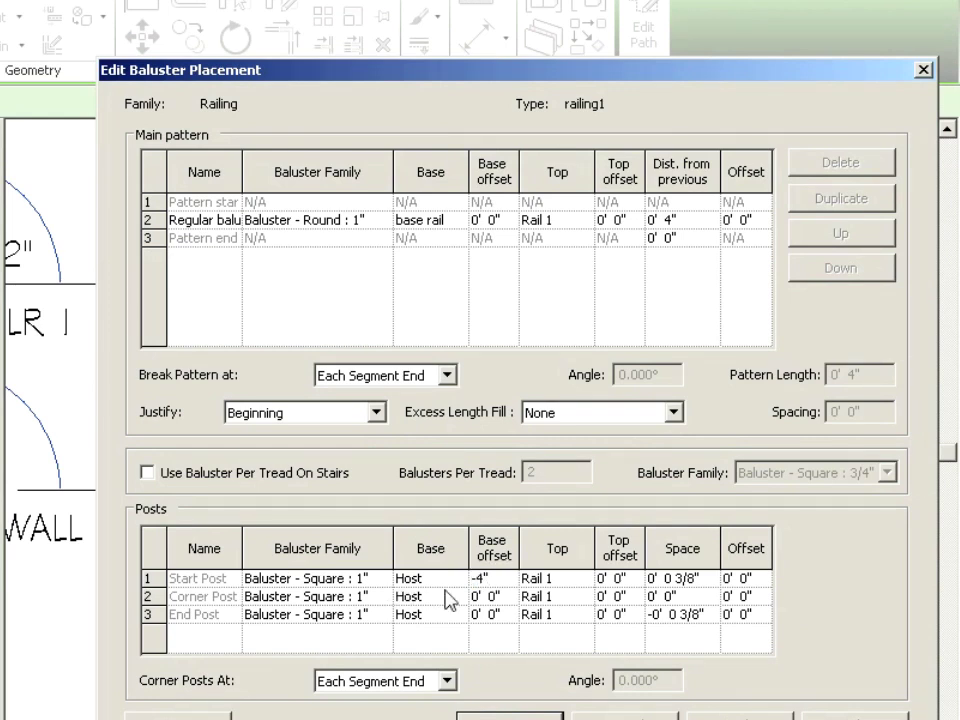
{"action": "left_click", "coordinate": [490, 596]}
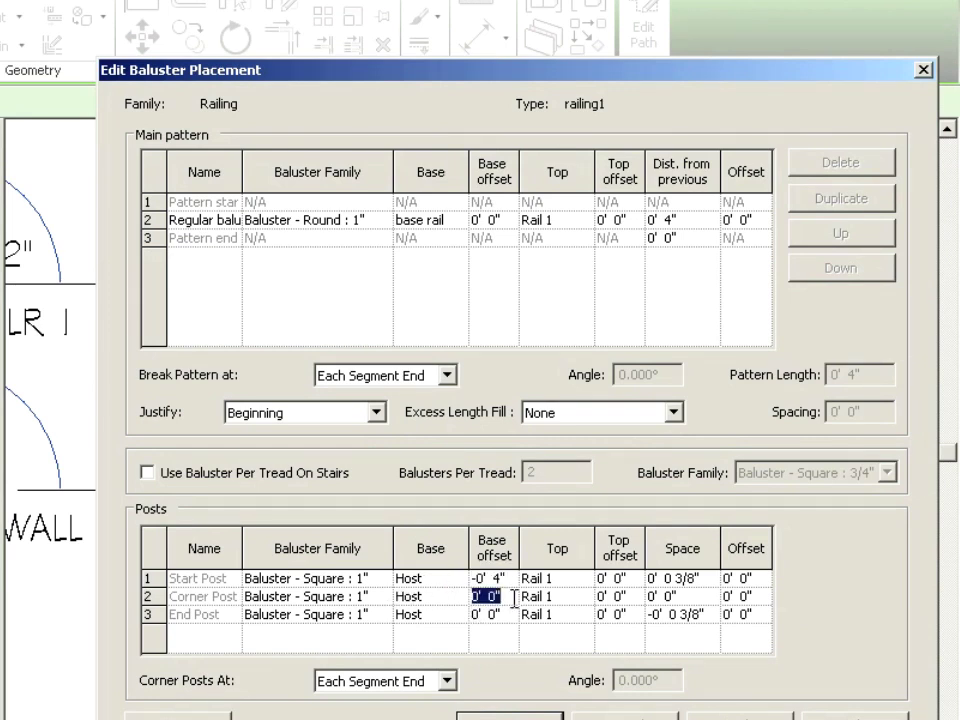
{"action": "type", "text": "-4"}
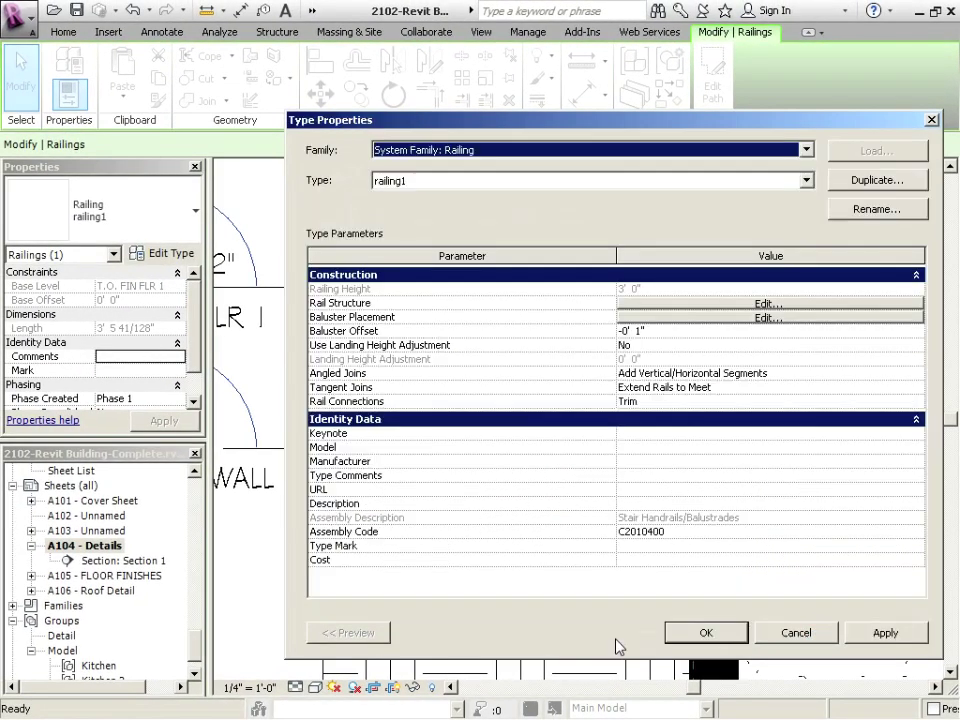
{"action": "left_click", "coordinate": [704, 632]}
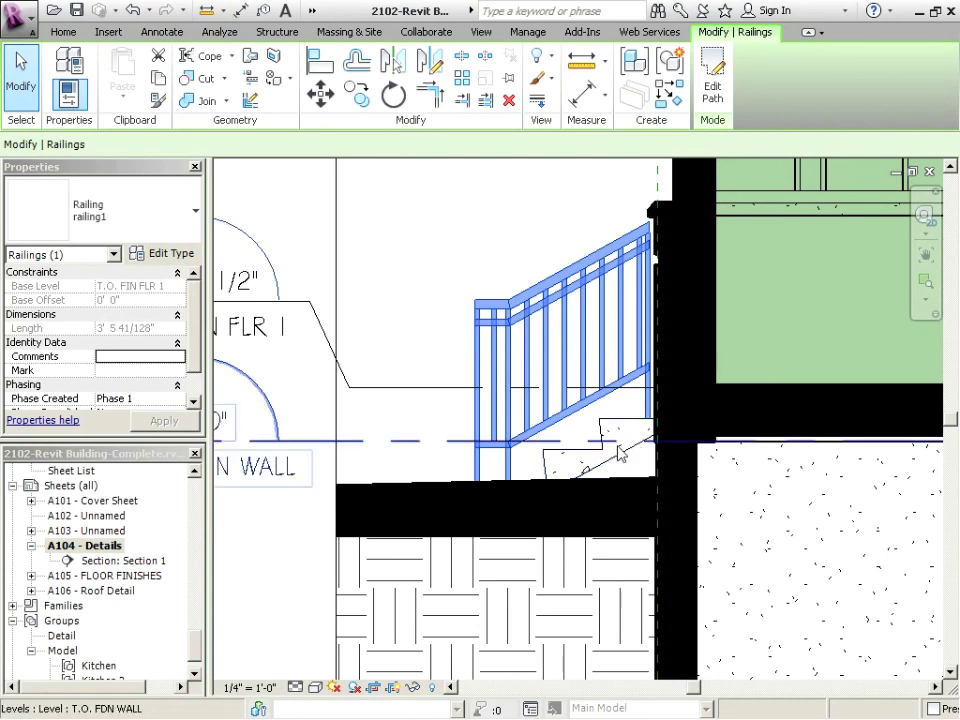
- Deselect the railing and switch to the A106 Roof Detail sheet
{"action": "left_click", "coordinate": [576, 468]}
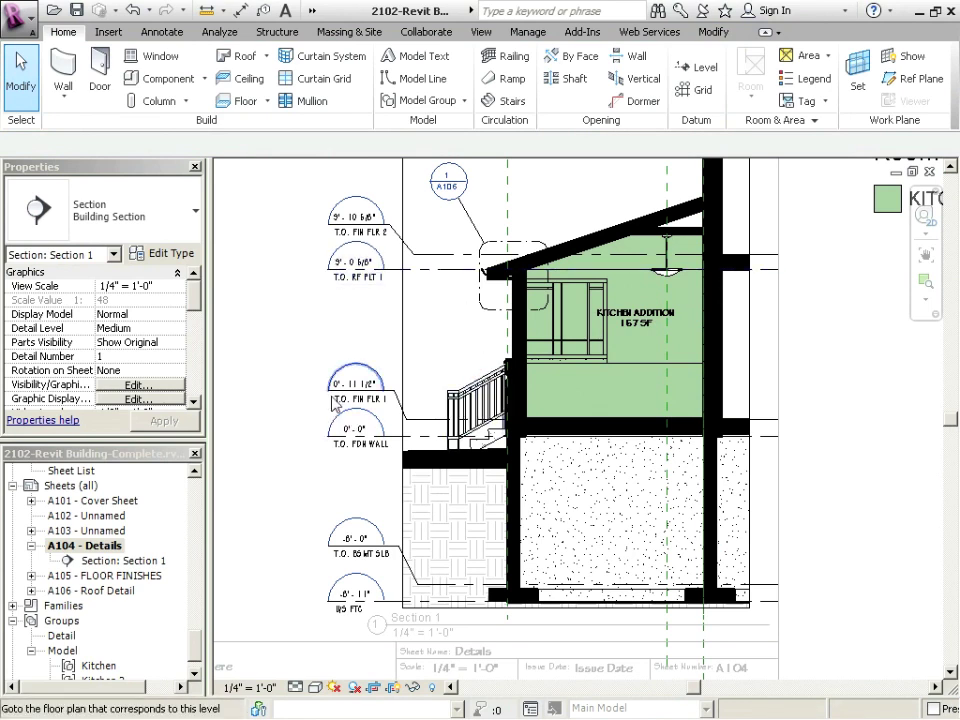
{"action": "double_click", "coordinate": [94, 590]}
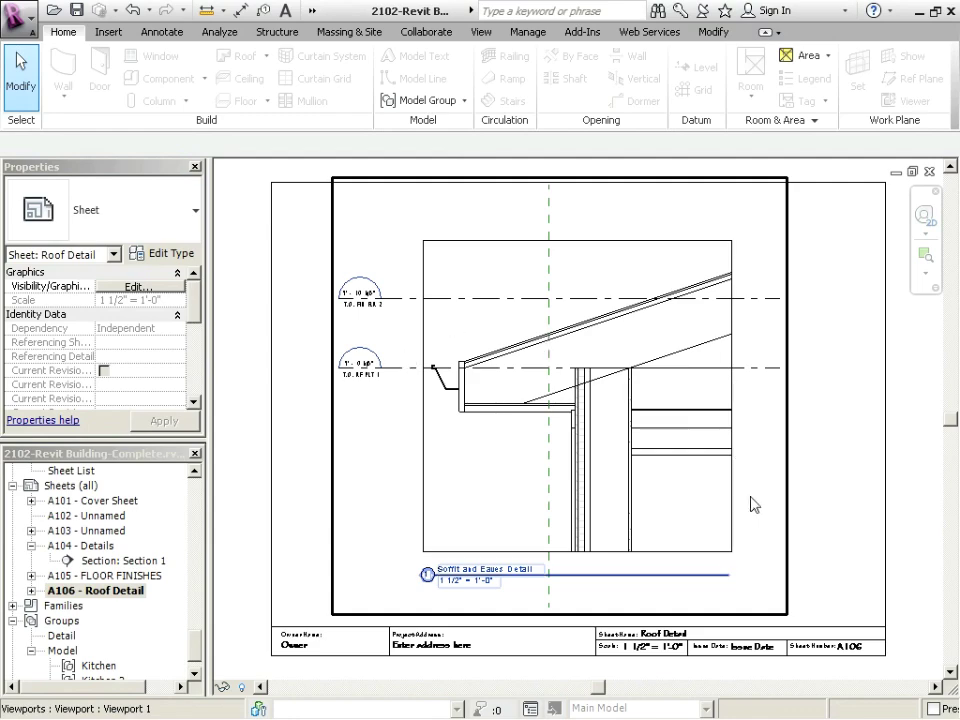
{"action": "mouse_move", "coordinate": [796, 496]}
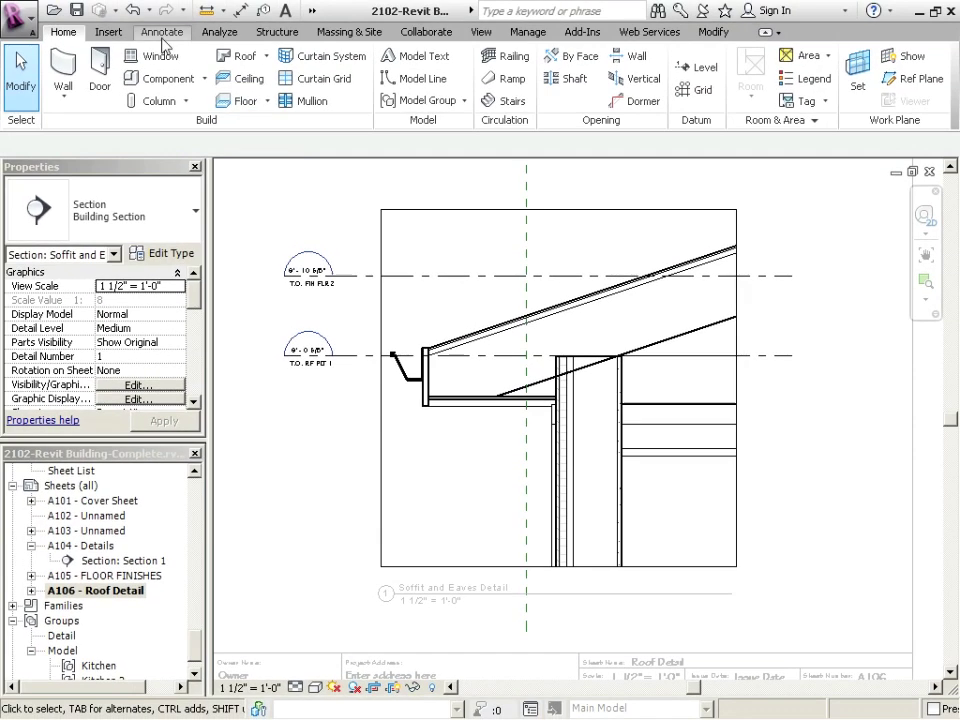
- Load Nominal Cut Lumber-Section.rfa from the Wood Framing detail components library
{"action": "left_click", "coordinate": [160, 32]}
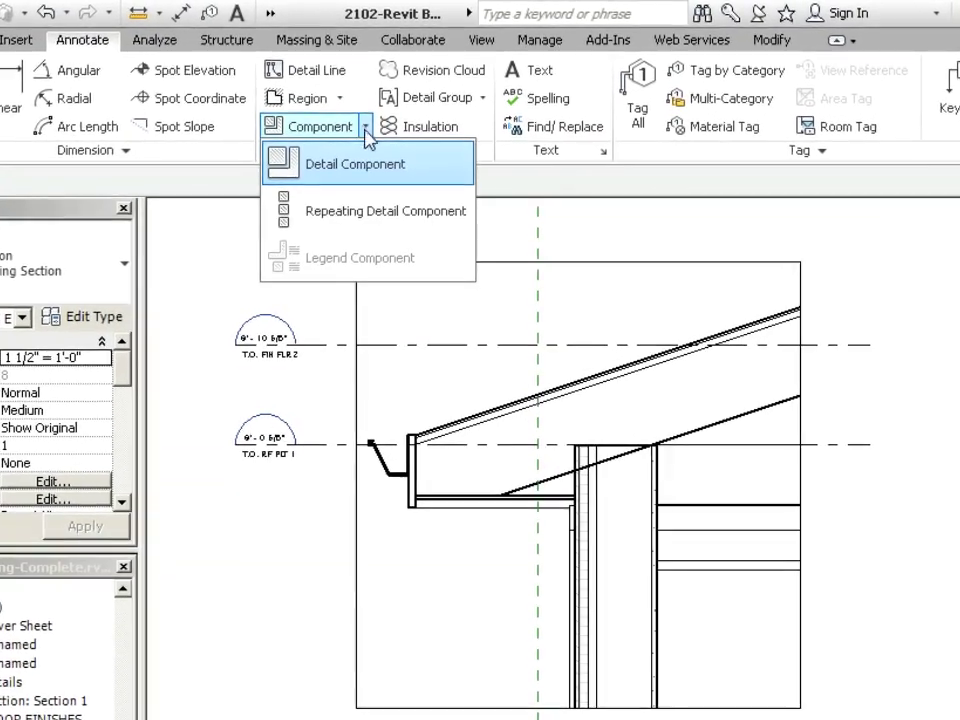
{"action": "left_click", "coordinate": [354, 164]}
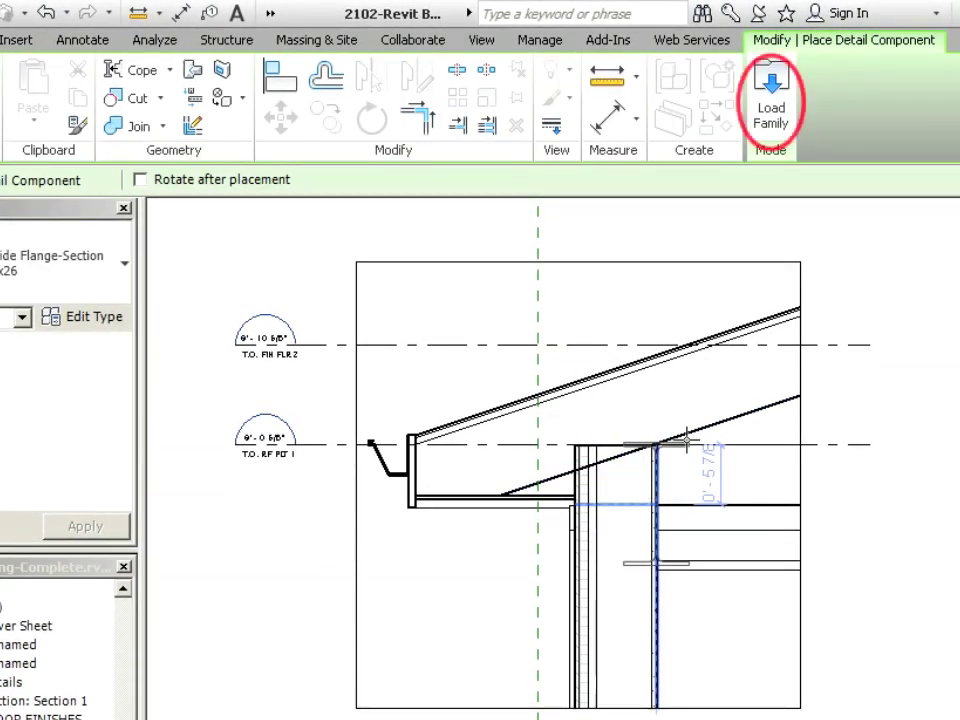
{"action": "left_click", "coordinate": [770, 96]}
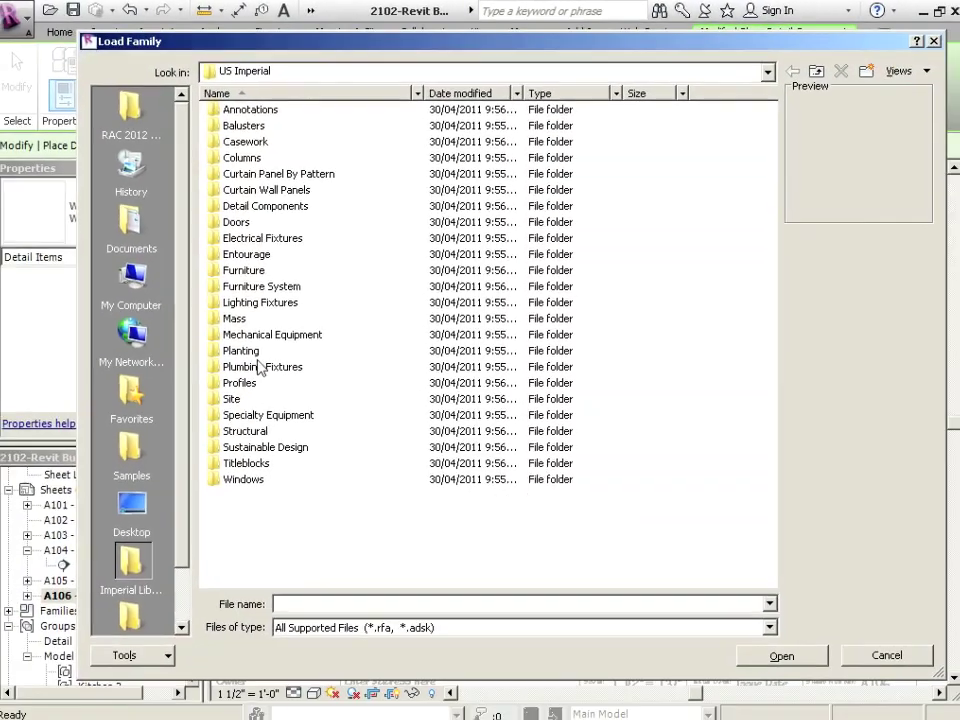
{"action": "double_click", "coordinate": [264, 206]}
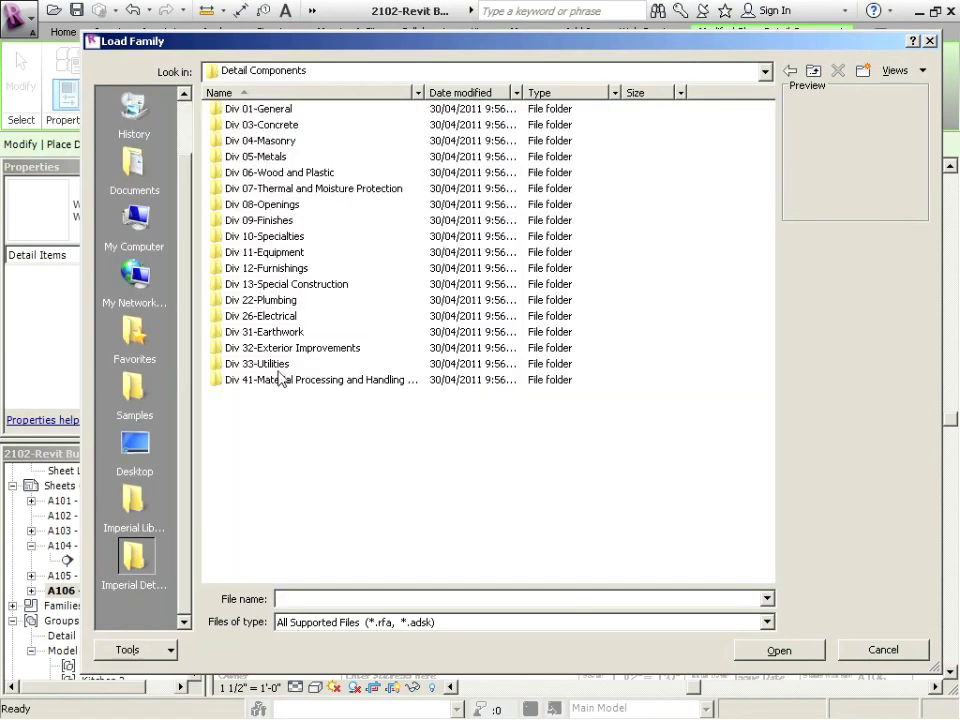
{"action": "double_click", "coordinate": [284, 172]}
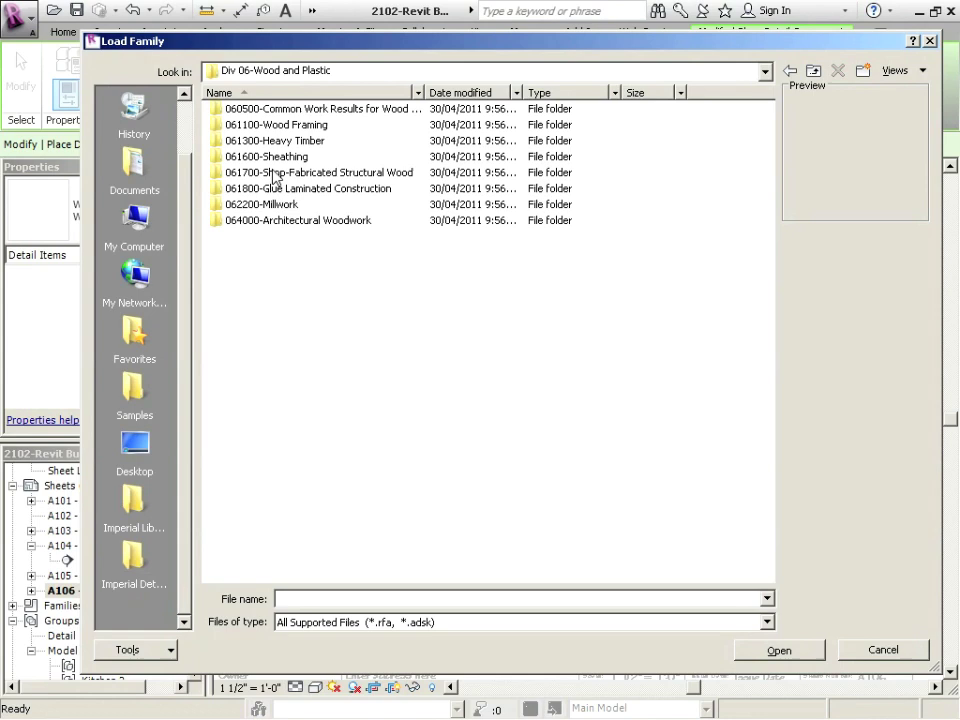
{"action": "left_click", "coordinate": [276, 124]}
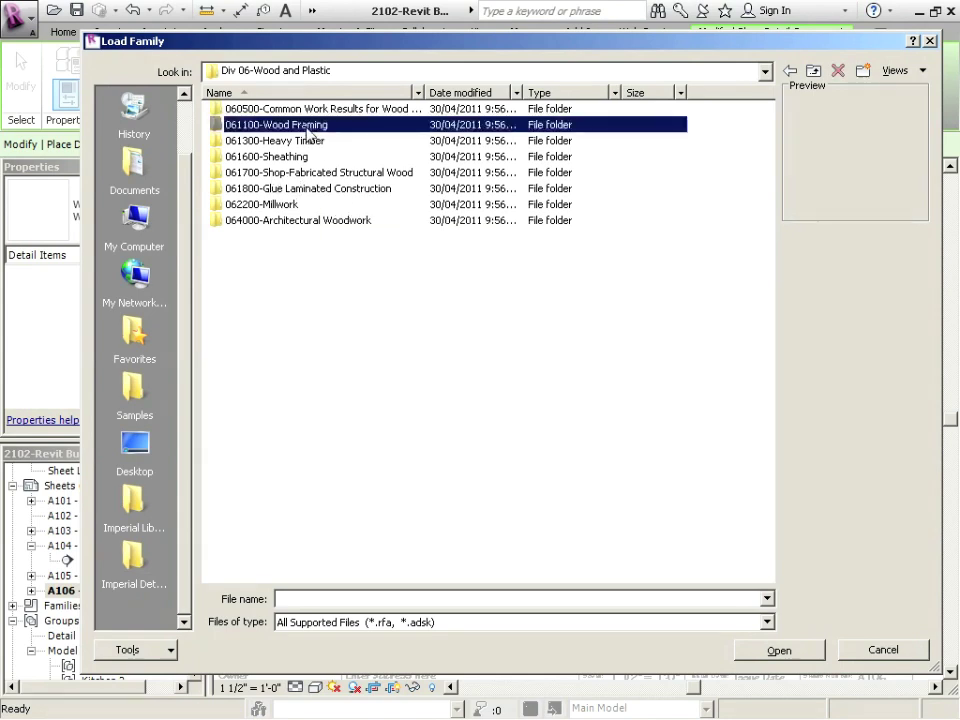
{"action": "double_click", "coordinate": [276, 124]}
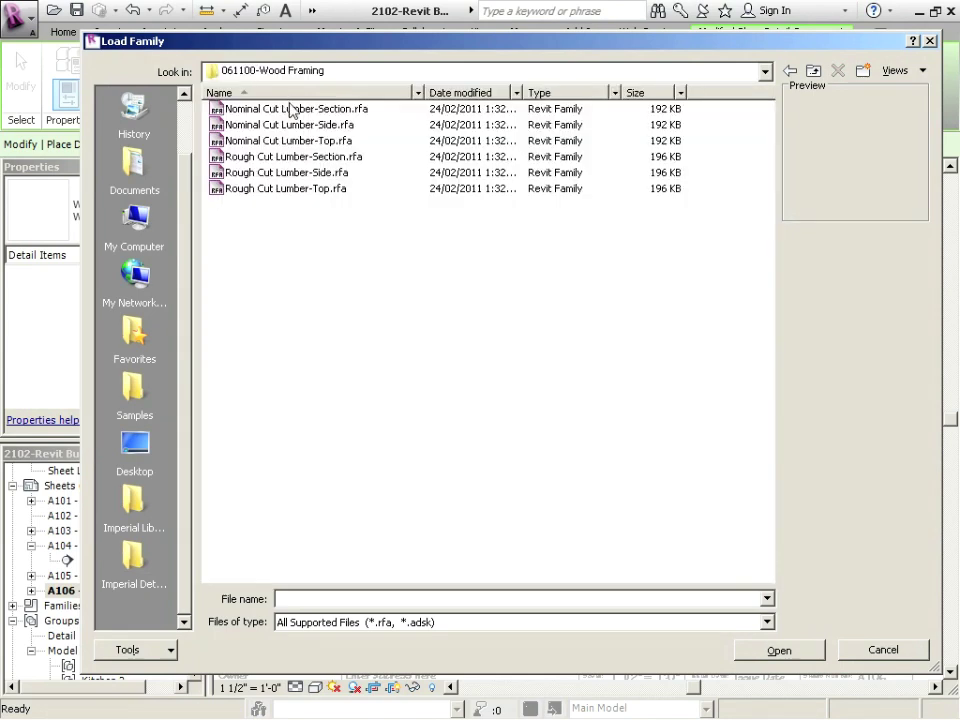
{"action": "left_click", "coordinate": [296, 108]}
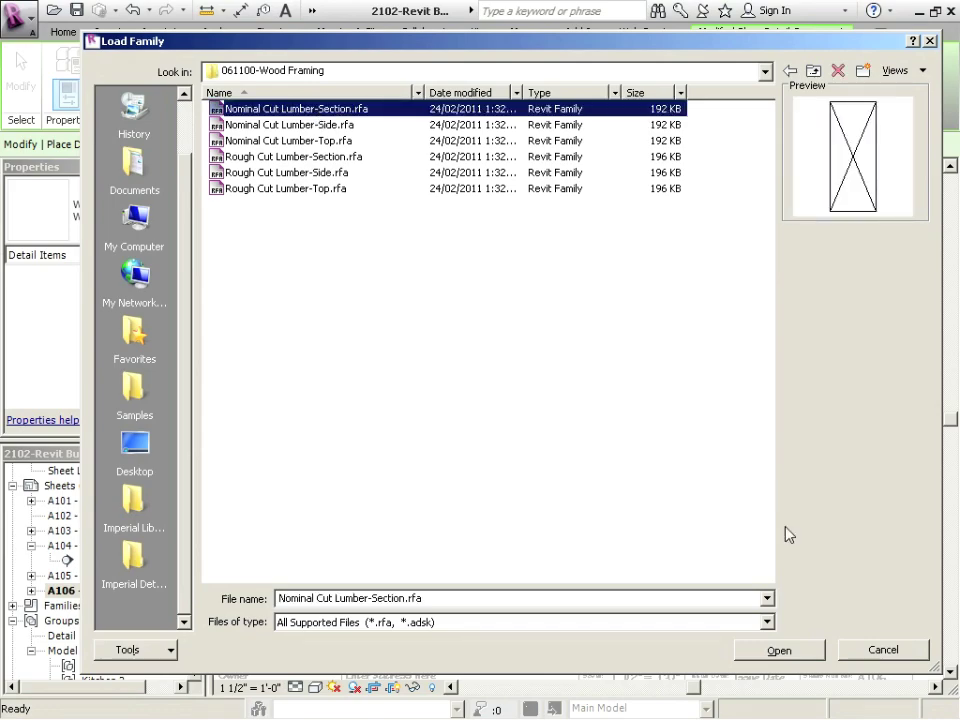
{"action": "left_click", "coordinate": [780, 650]}
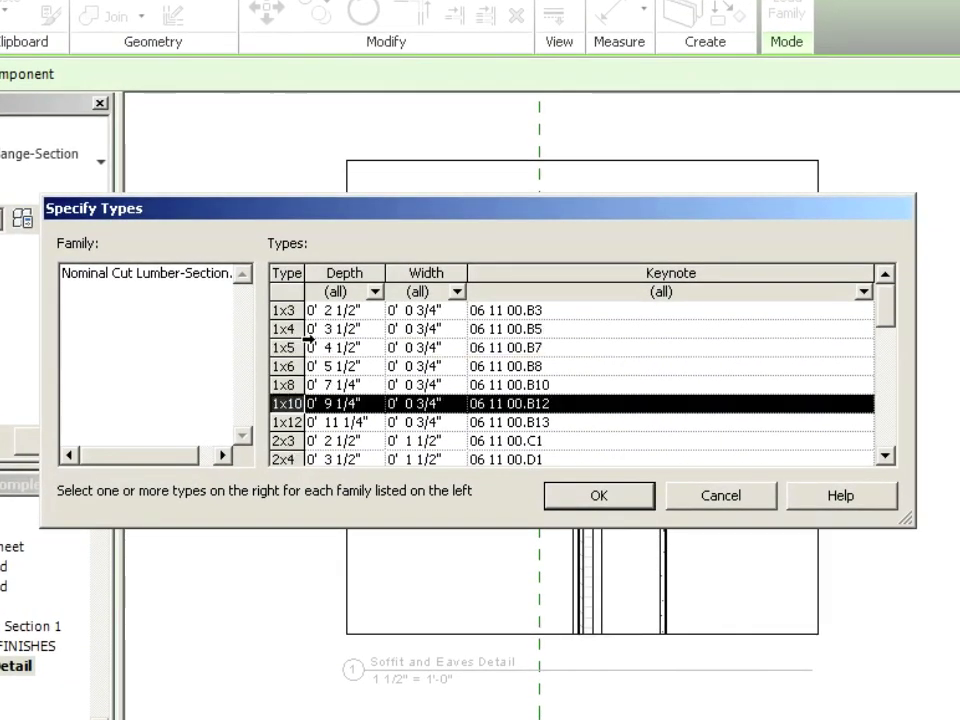
- Choose the 2x lumber sizes in Specify Types and confirm the load
{"action": "scroll", "scroll_direction": "down", "scroll_amount": 3}
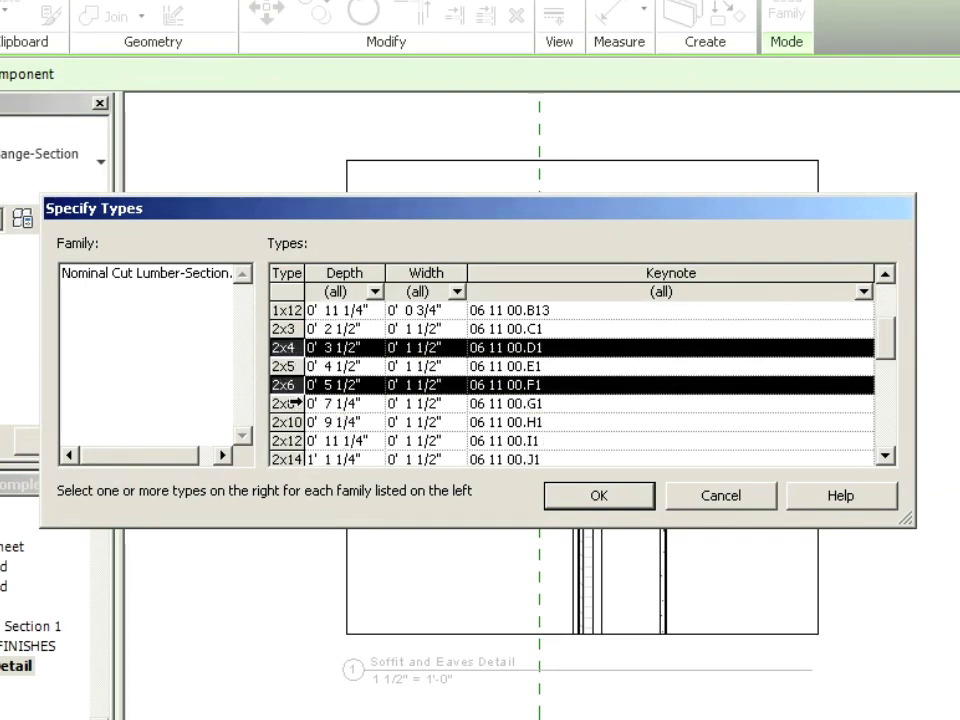
{"action": "scroll", "scroll_direction": "down", "scroll_amount": 3}
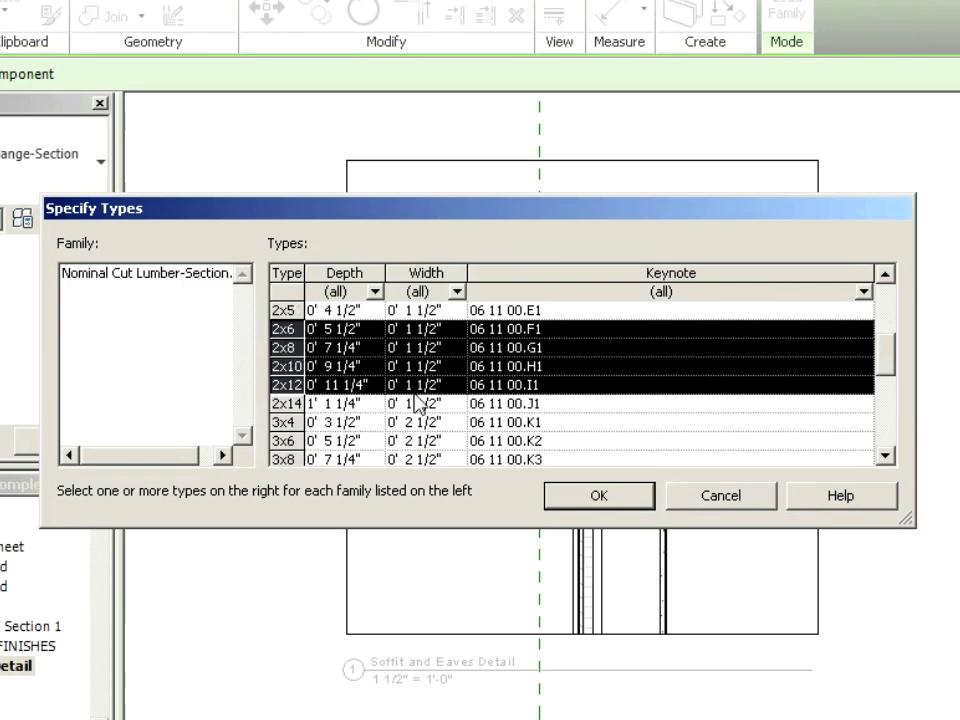
{"action": "scroll", "scroll_direction": "down", "scroll_amount": 3}
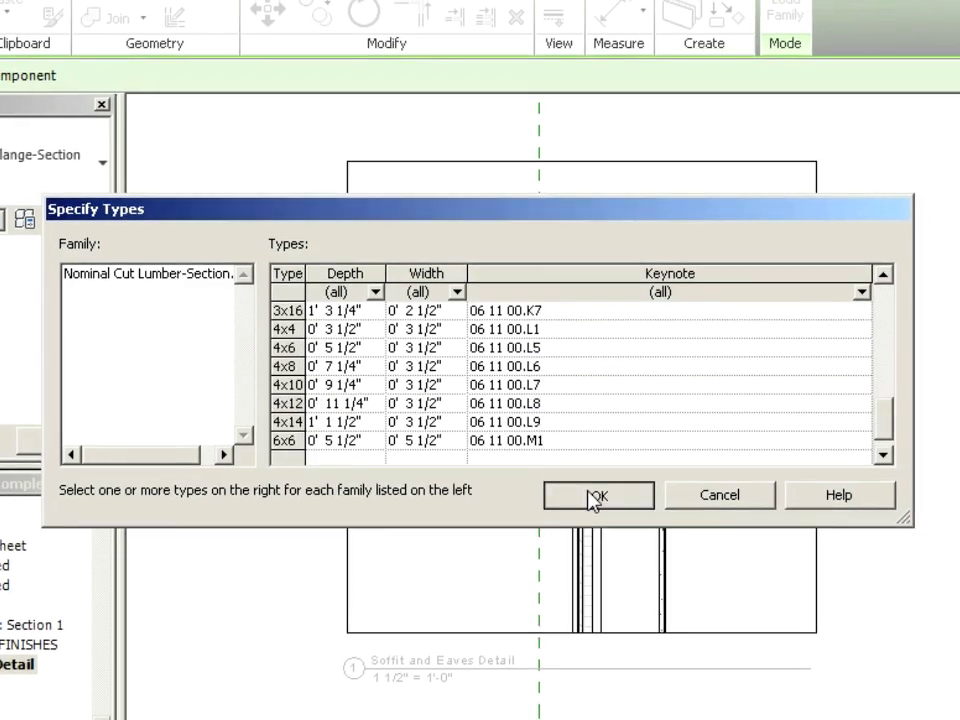
{"action": "left_click", "coordinate": [596, 496]}
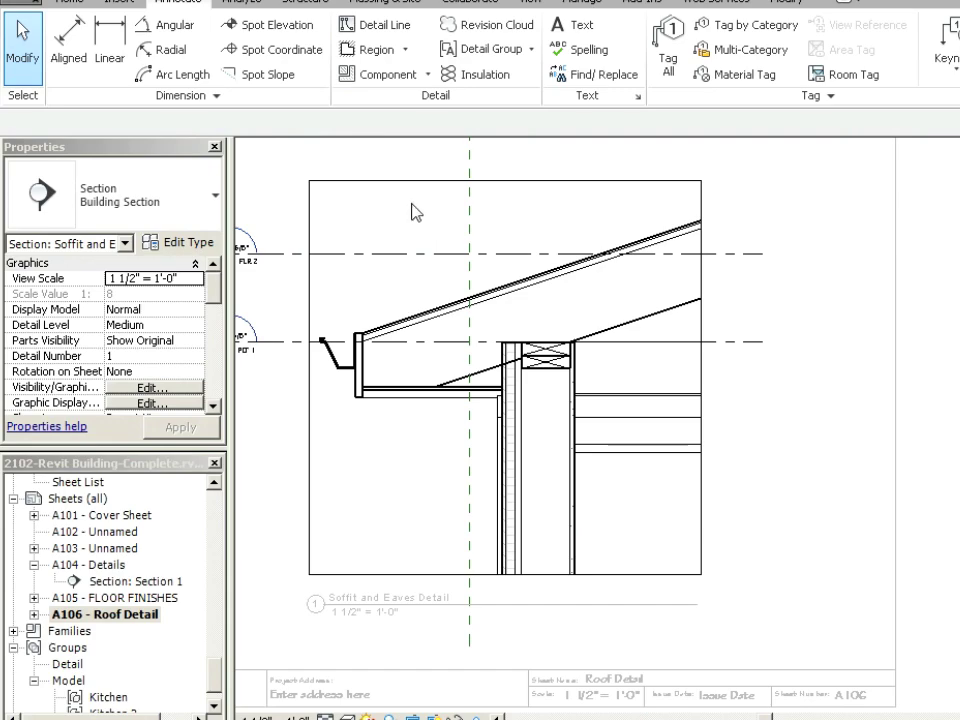
{"action": "mouse_move", "coordinate": [404, 218]}
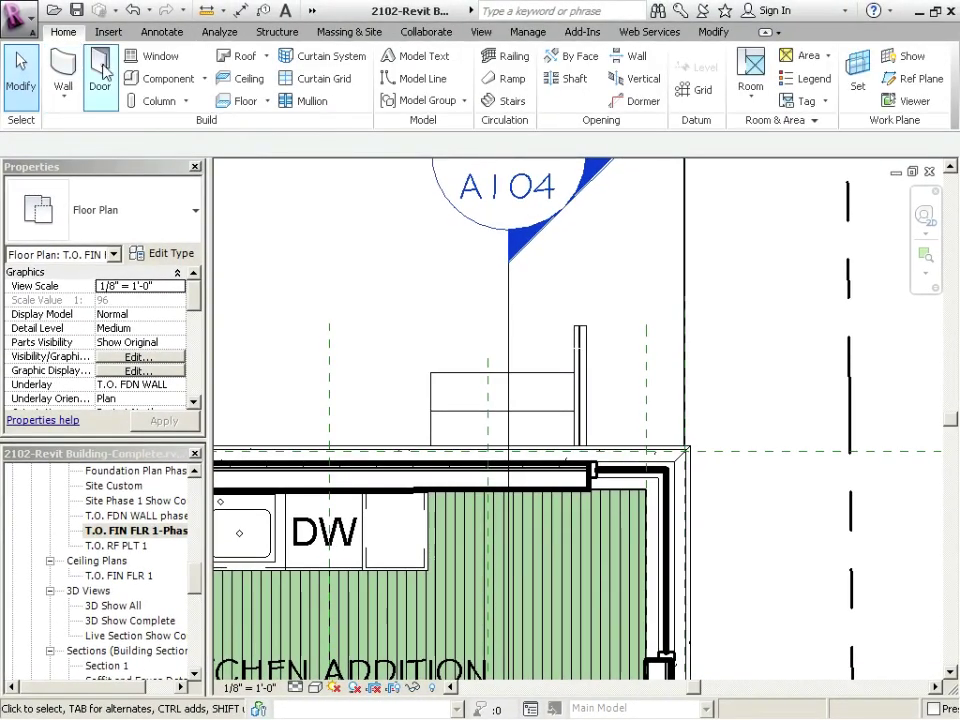
- Start the Door tool and load the Single-Glass 1.rfa family from the Doors folder
{"action": "left_click", "coordinate": [100, 78]}
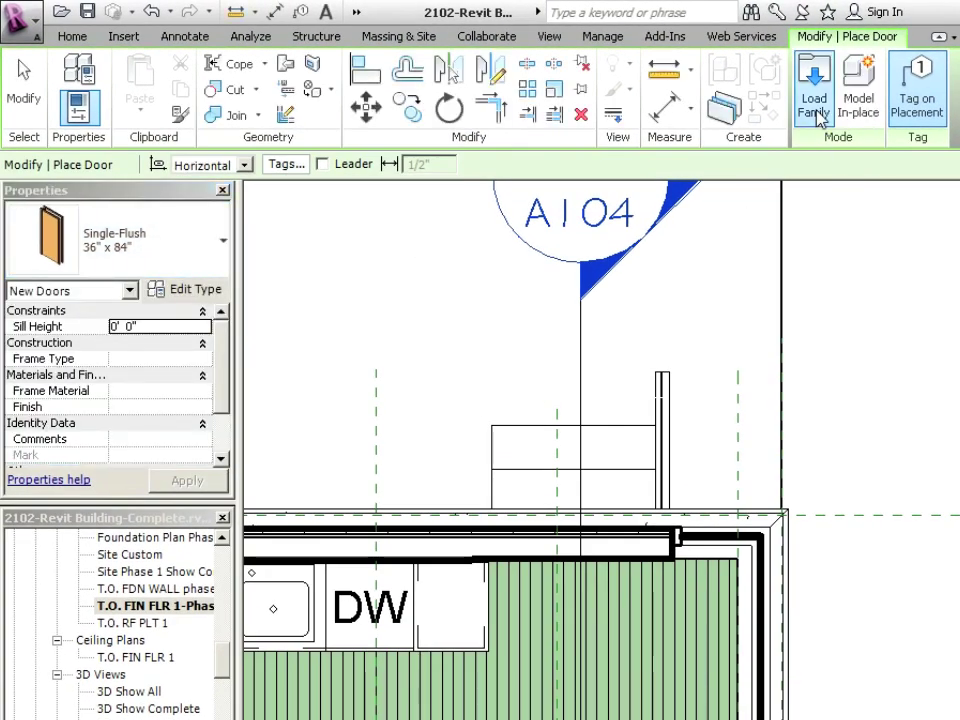
{"action": "left_click", "coordinate": [814, 84]}
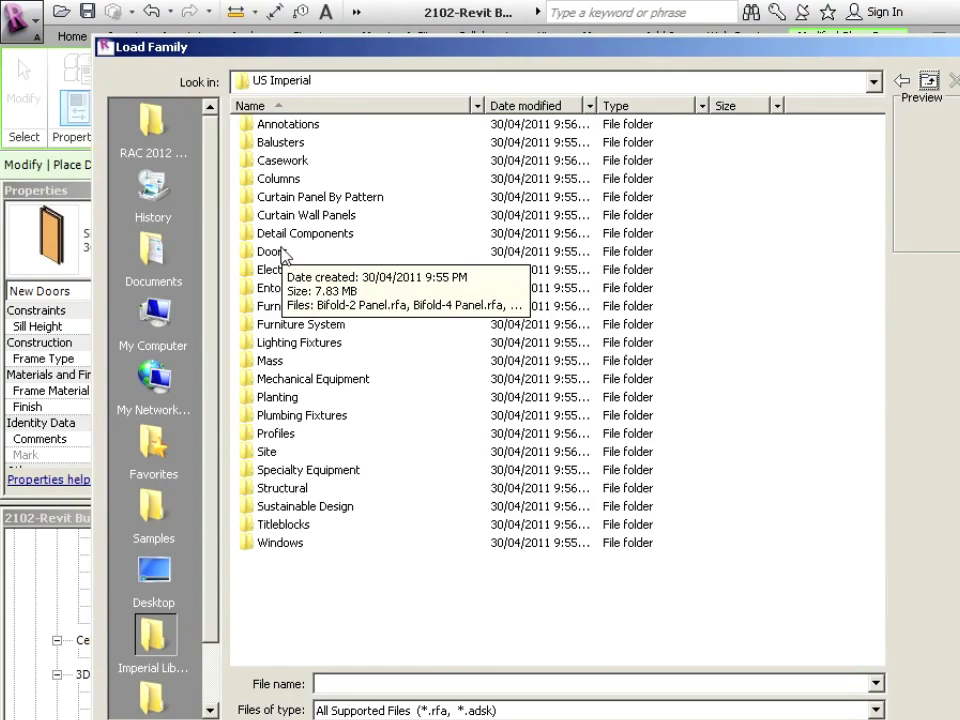
{"action": "double_click", "coordinate": [272, 252]}
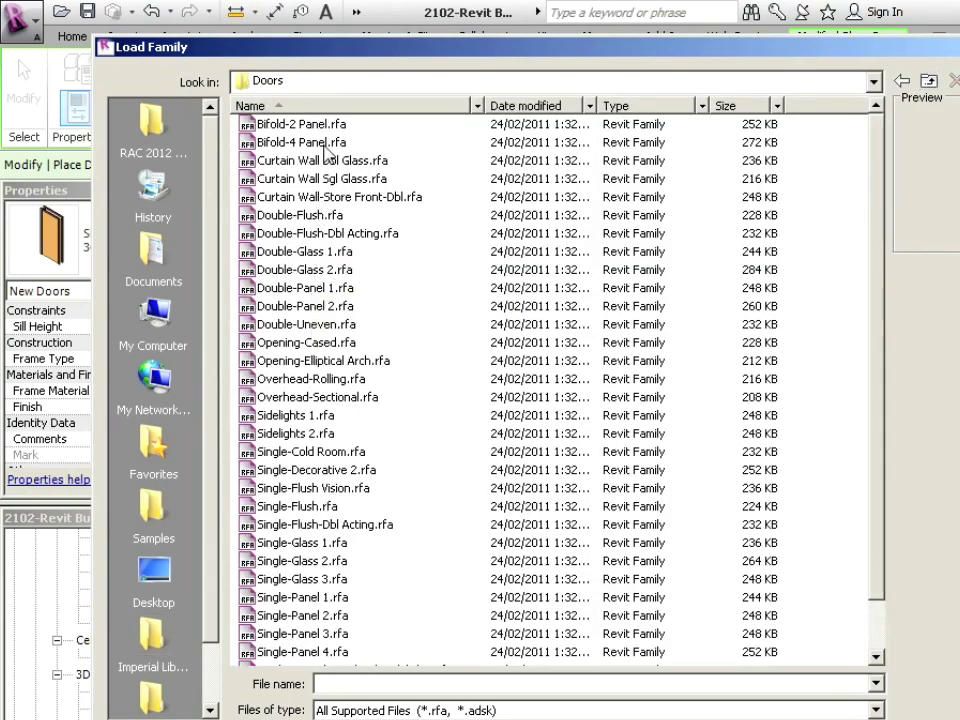
{"action": "left_click", "coordinate": [302, 542]}
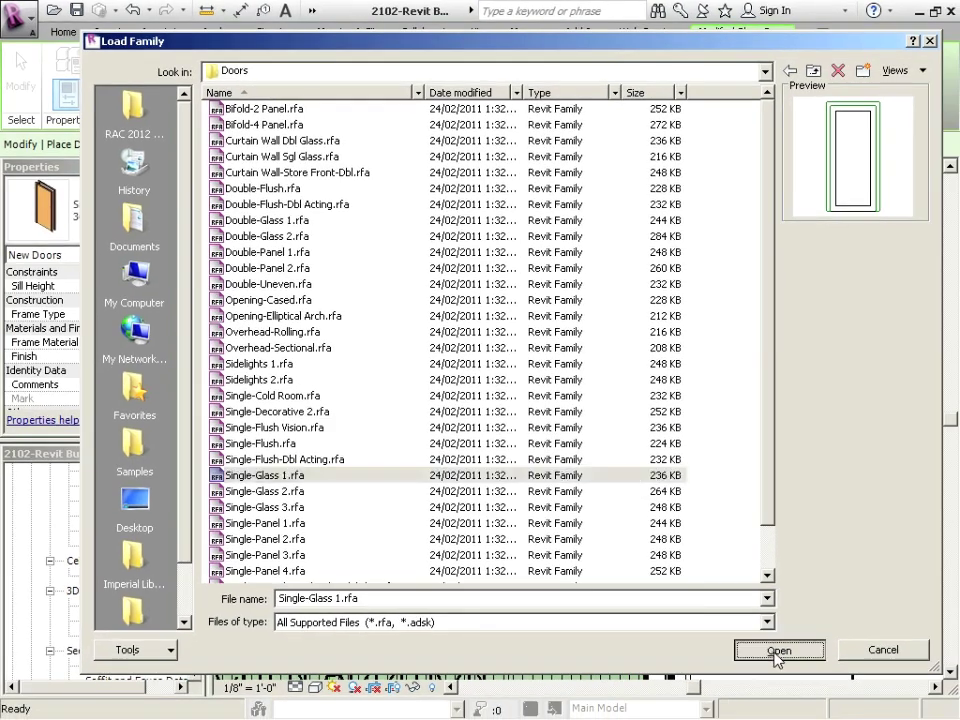
{"action": "left_click", "coordinate": [780, 648]}
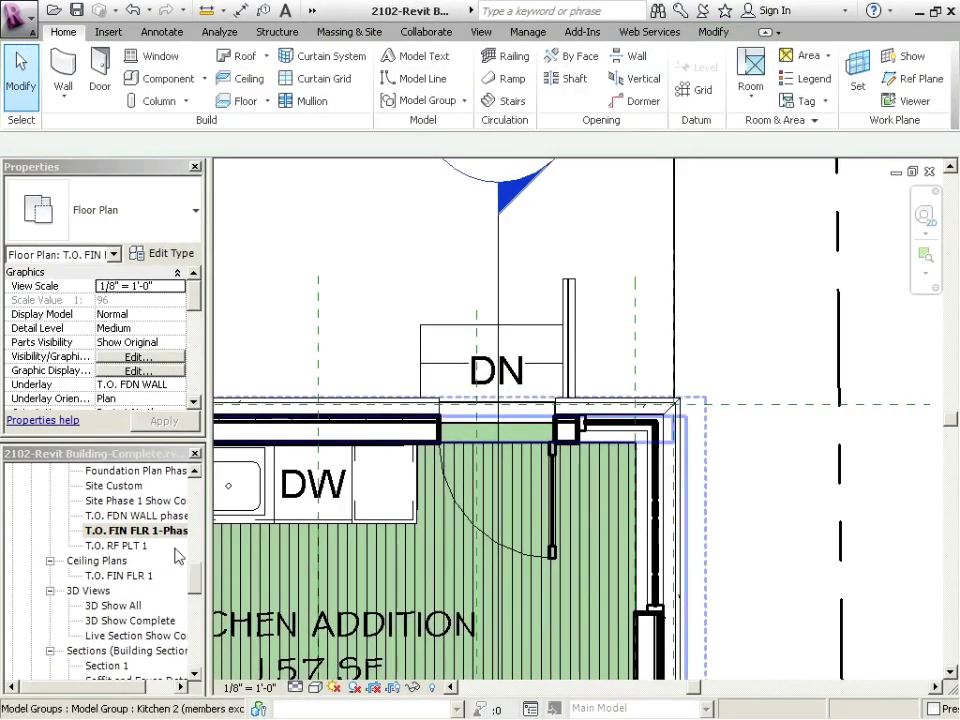
{"action": "mouse_move", "coordinate": [182, 596]}
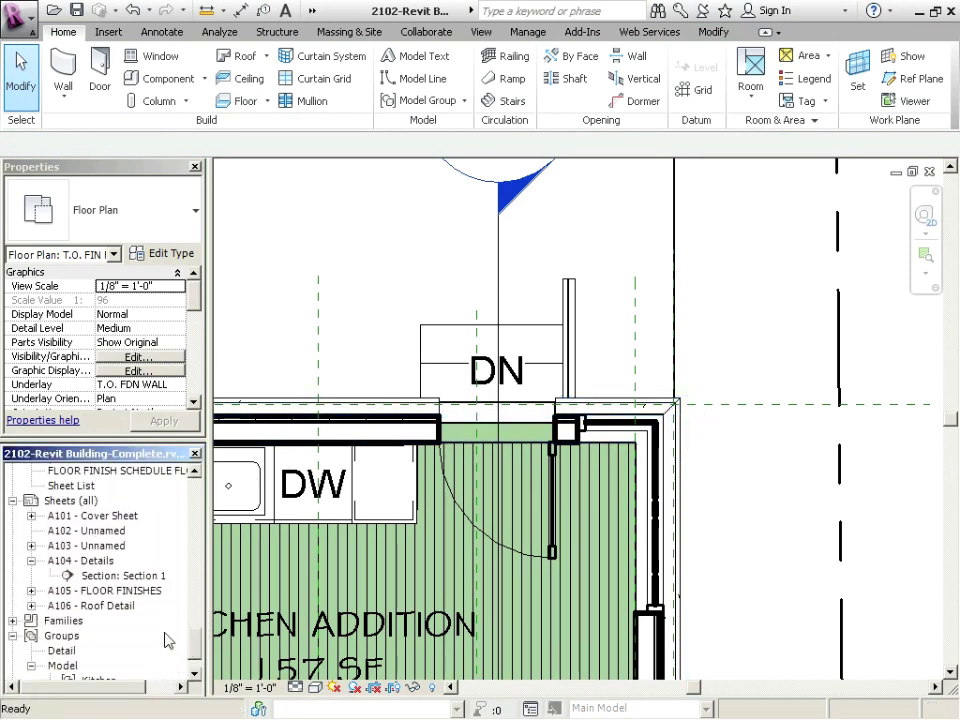
- Return through A104 to the A106 Roof Detail sheet and bring up the viewport's context menu
{"action": "double_click", "coordinate": [84, 560]}
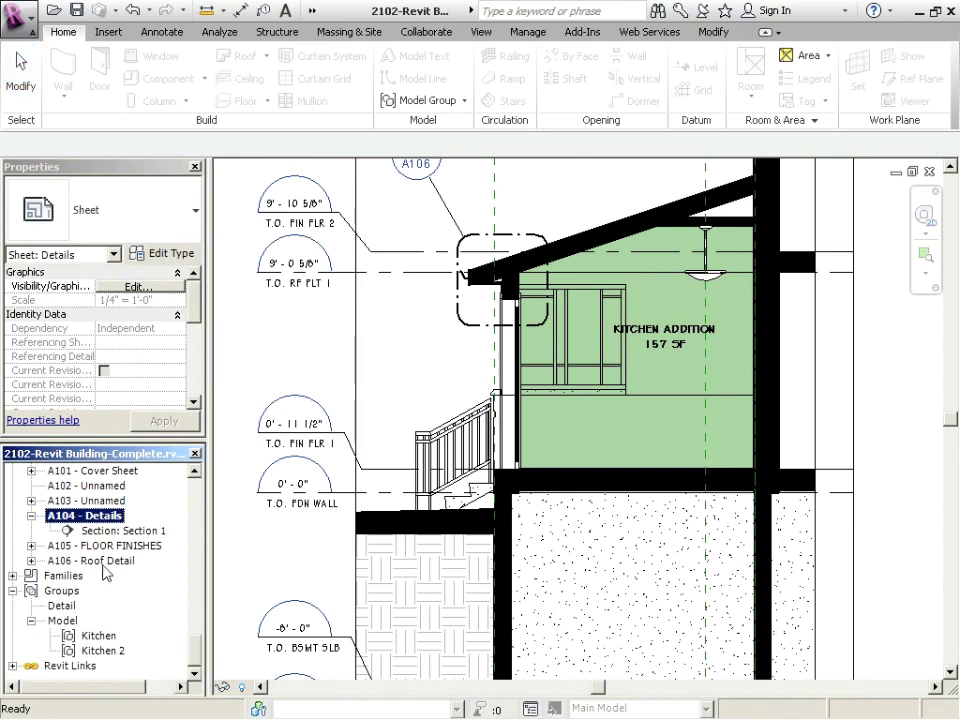
{"action": "double_click", "coordinate": [92, 560]}
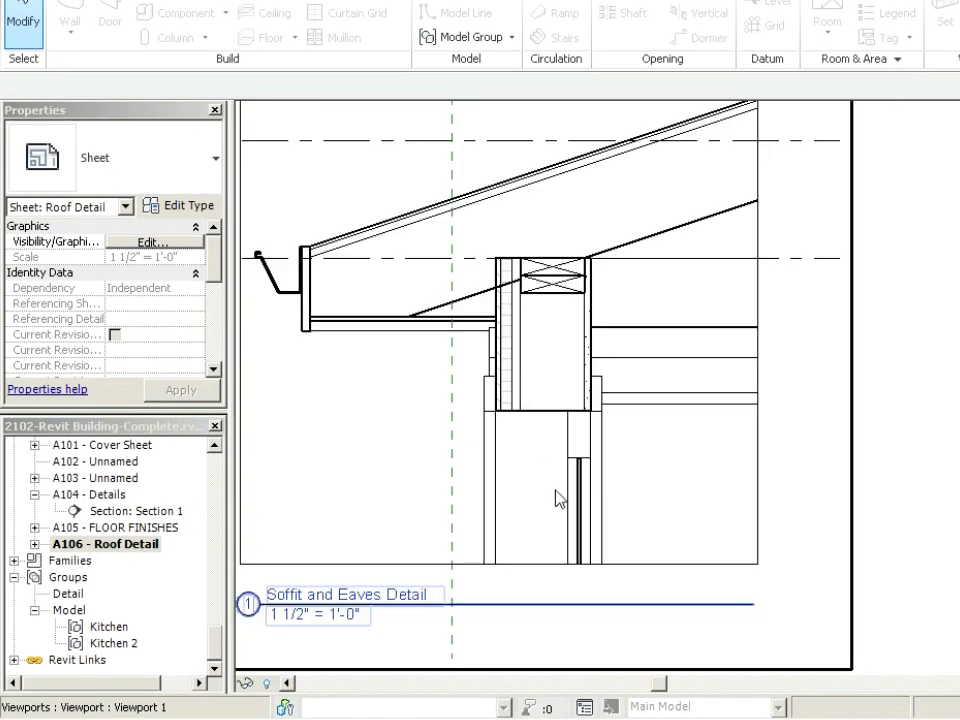
{"action": "mouse_move", "coordinate": [524, 486]}
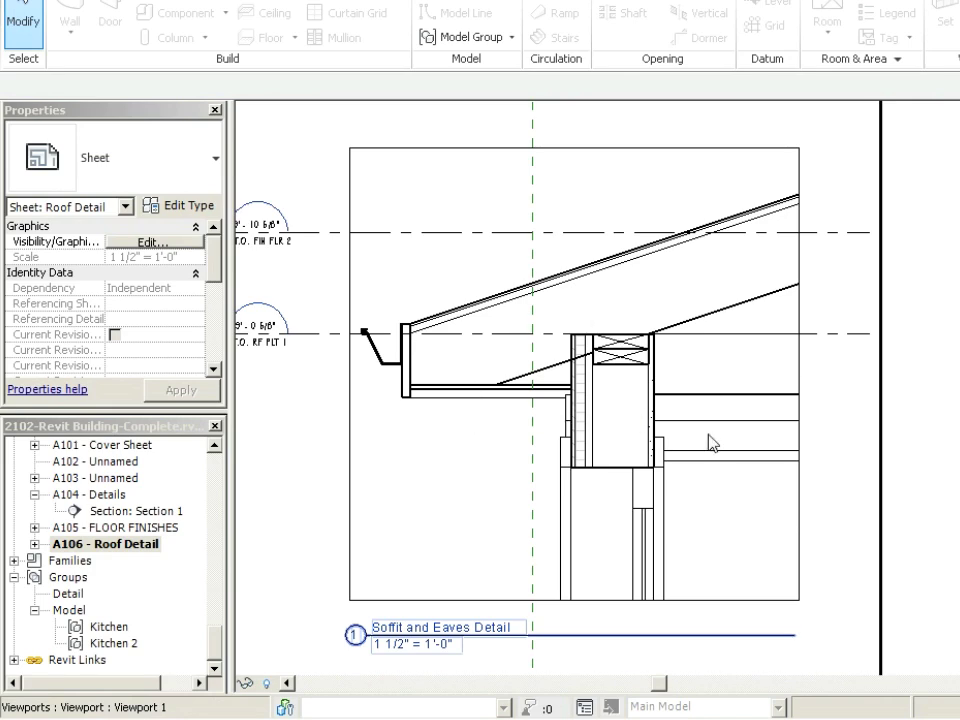
{"action": "right_click", "coordinate": [710, 442]}
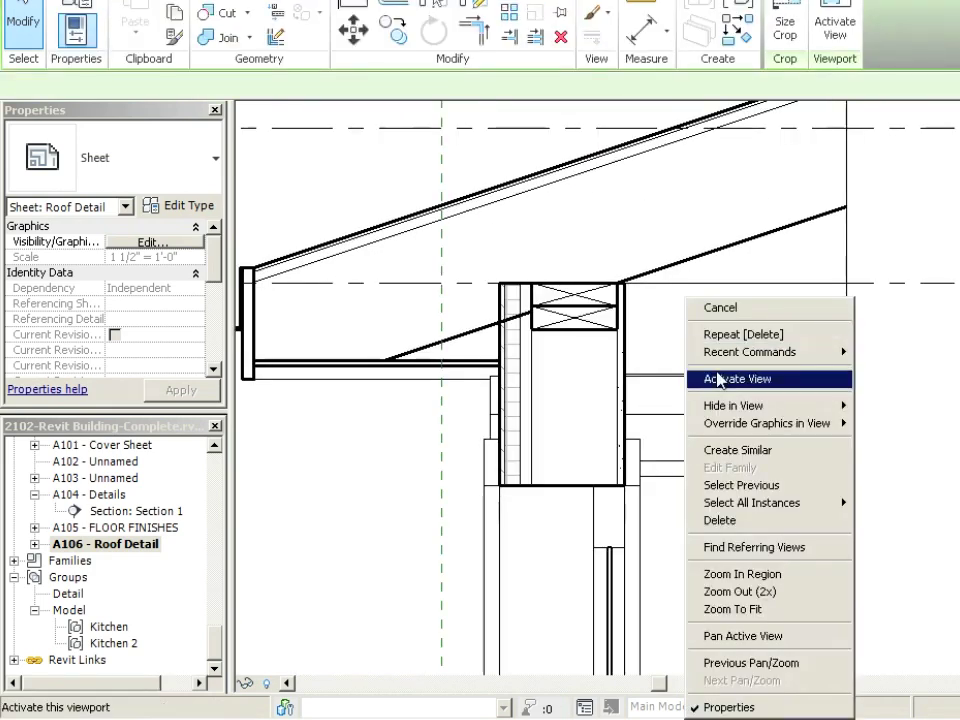
- Activate the eaves detail view and place an upright 2x6 lumber section inside the wall below the top plate
{"action": "left_click", "coordinate": [736, 380]}
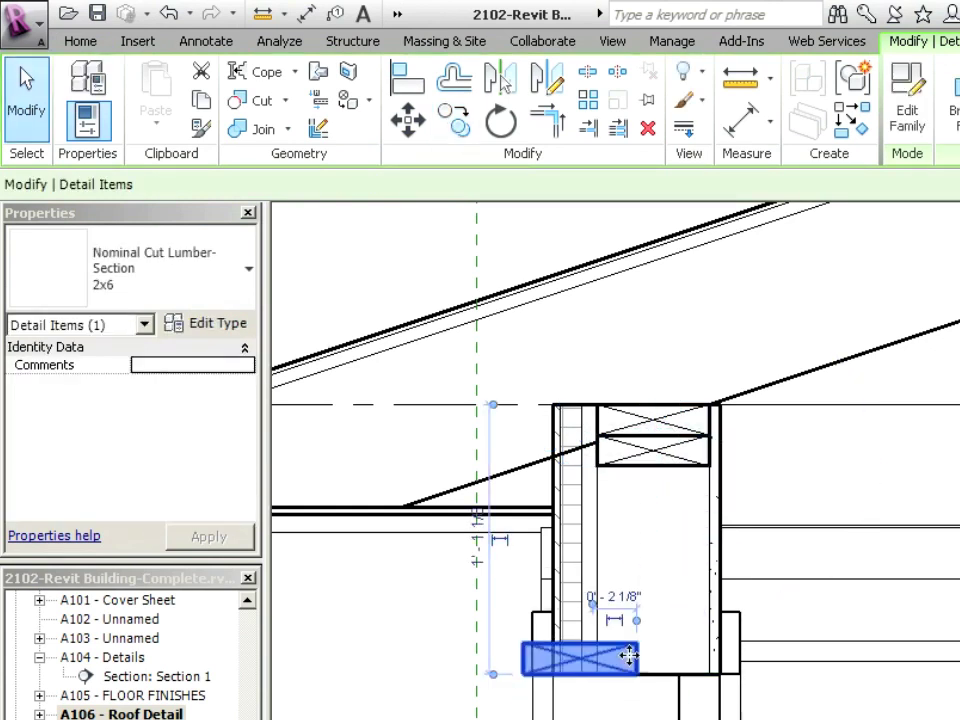
{"action": "left_click", "coordinate": [500, 120]}
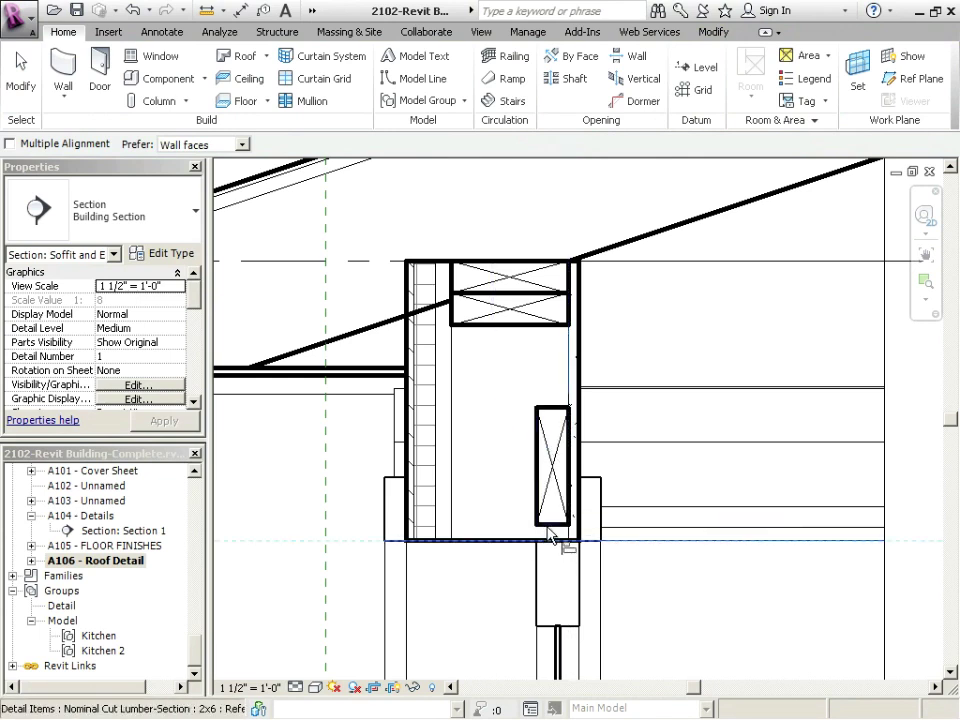
{"action": "left_click", "coordinate": [552, 480]}
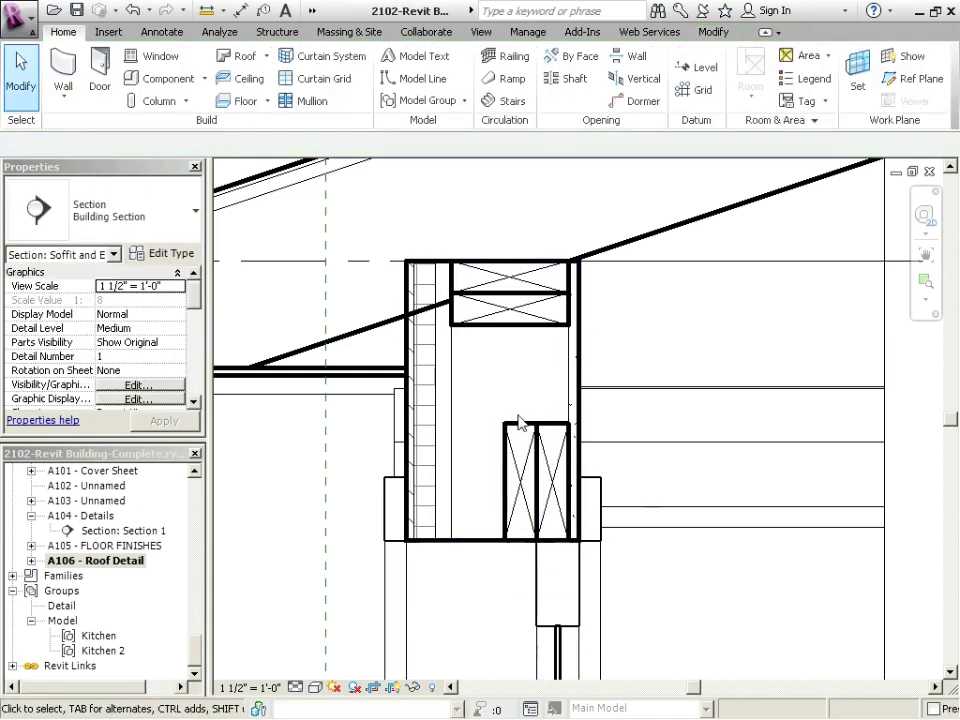
{"action": "left_click", "coordinate": [536, 480]}
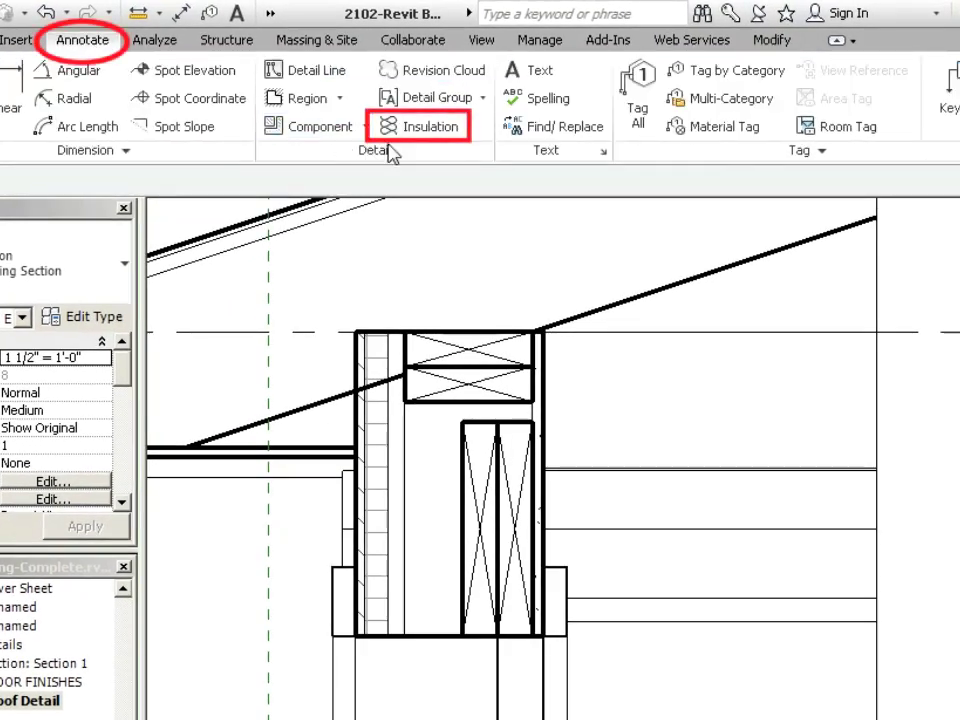
- Draw batt insulation in the wall cavity and along the rafters, setting widths of 0' 2" and 0' 6"
{"action": "left_click", "coordinate": [428, 124]}
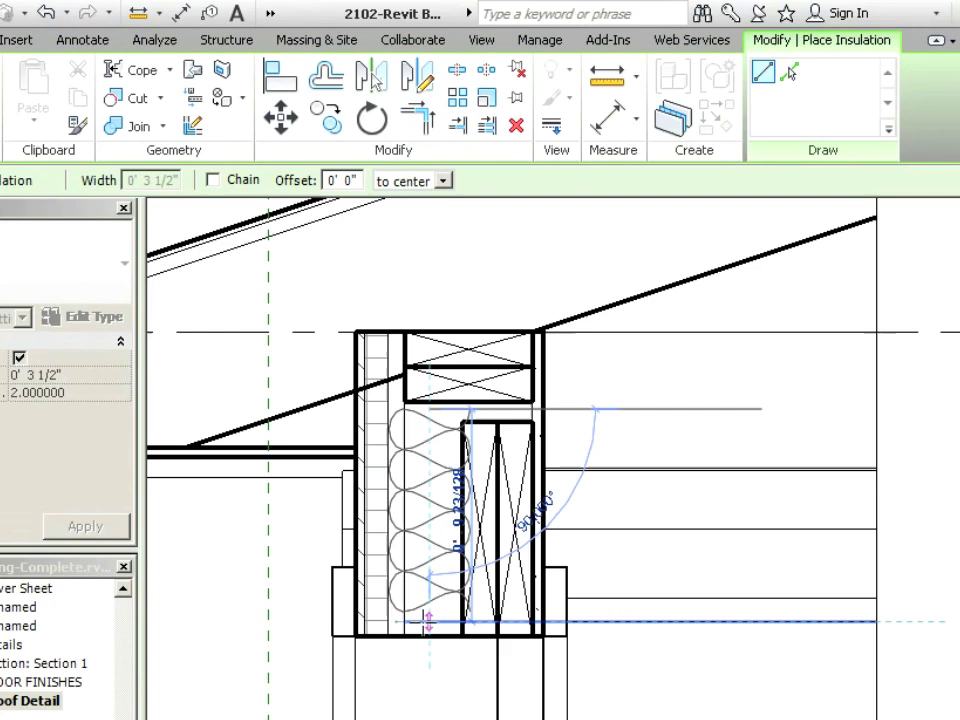
{"action": "left_click", "coordinate": [82, 40]}
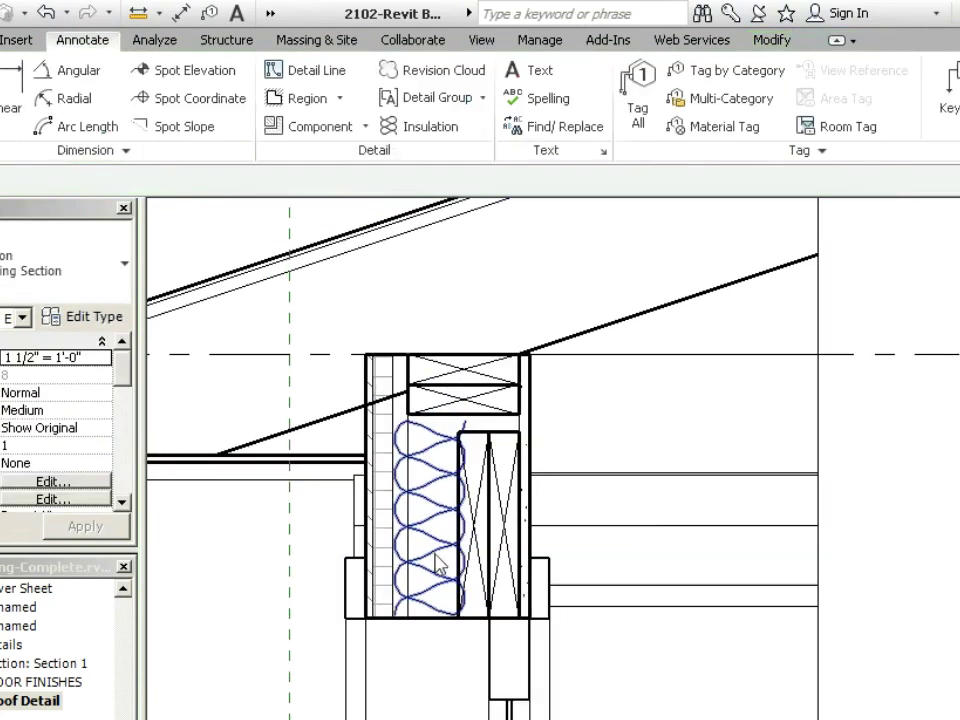
{"action": "left_click", "coordinate": [430, 500]}
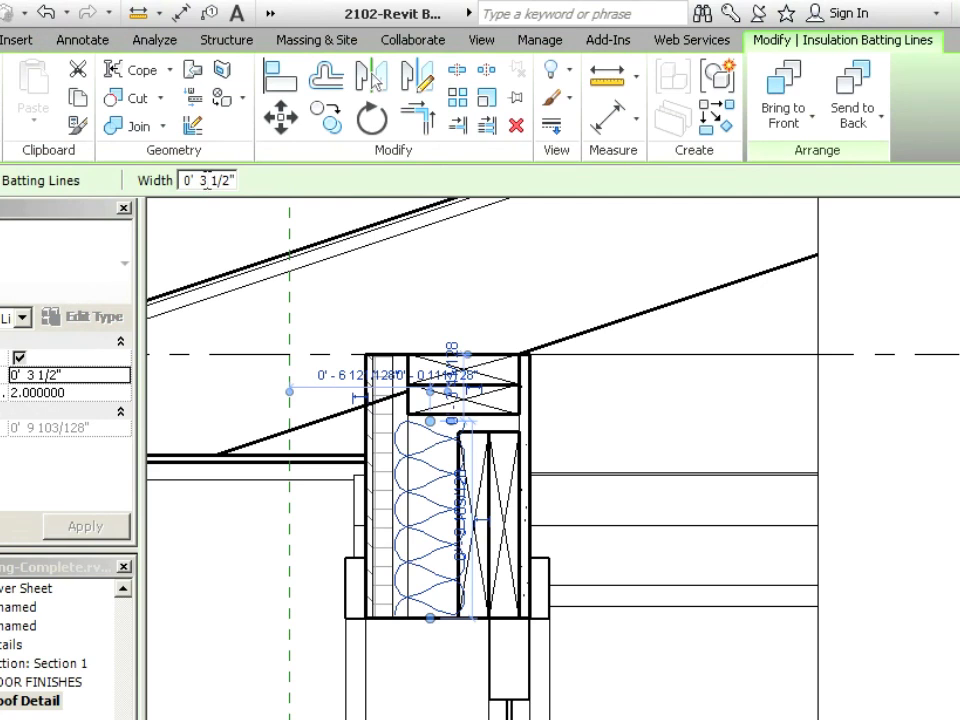
{"action": "double_click", "coordinate": [204, 180]}
{"action": "type", "text": "2"}
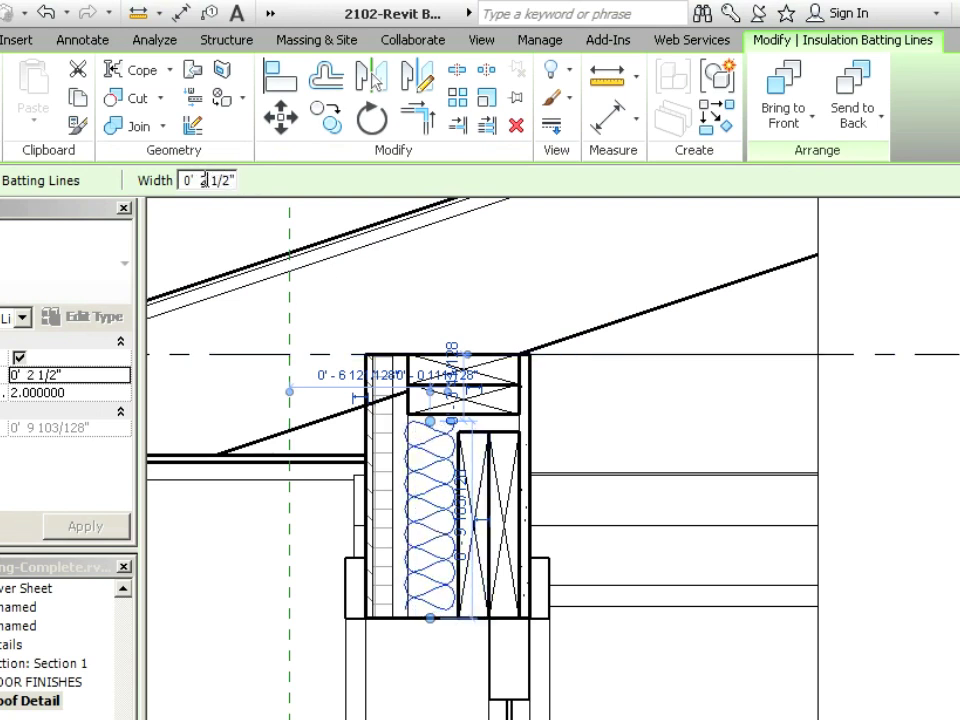
{"action": "type", "text": "0' 2\""}
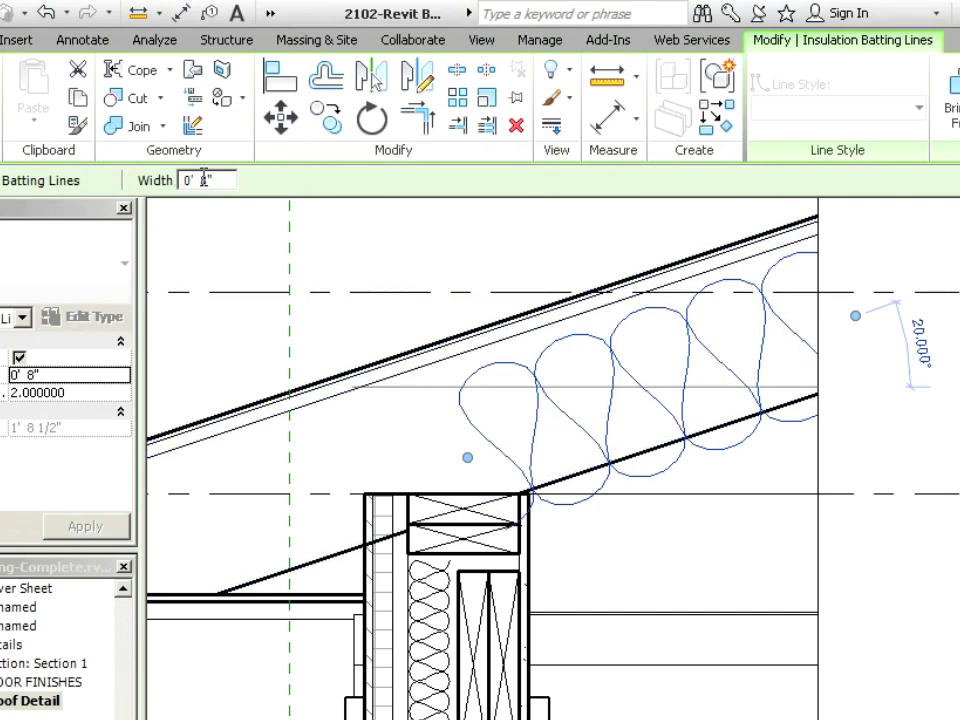
{"action": "type", "text": "0' 6\""}
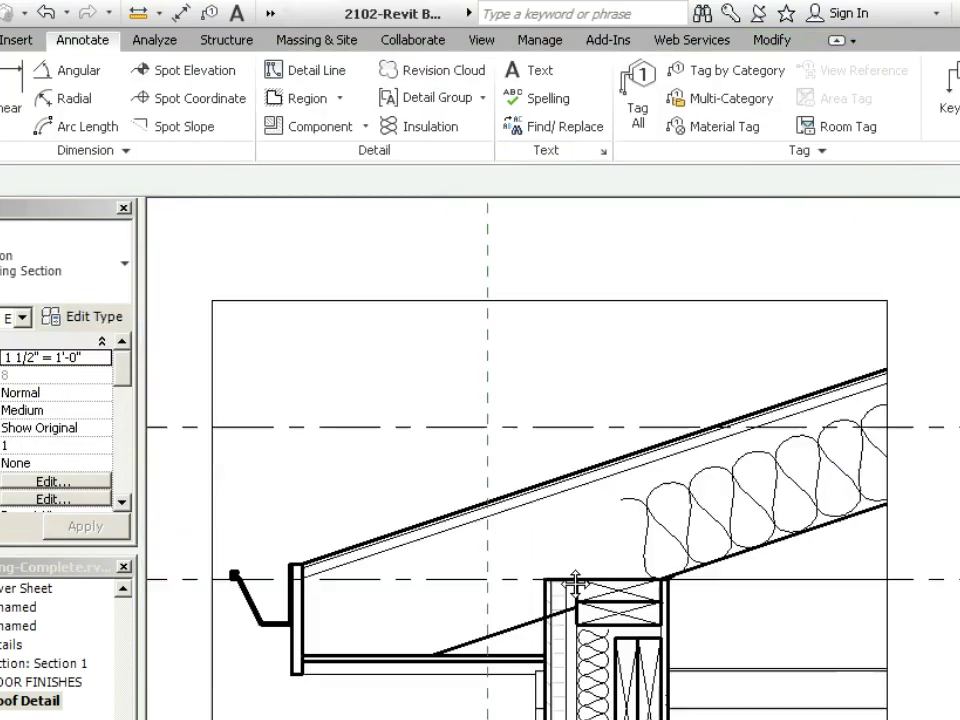
- Place a triangle spot slope annotation on the roof pitch
{"action": "left_click", "coordinate": [186, 98]}
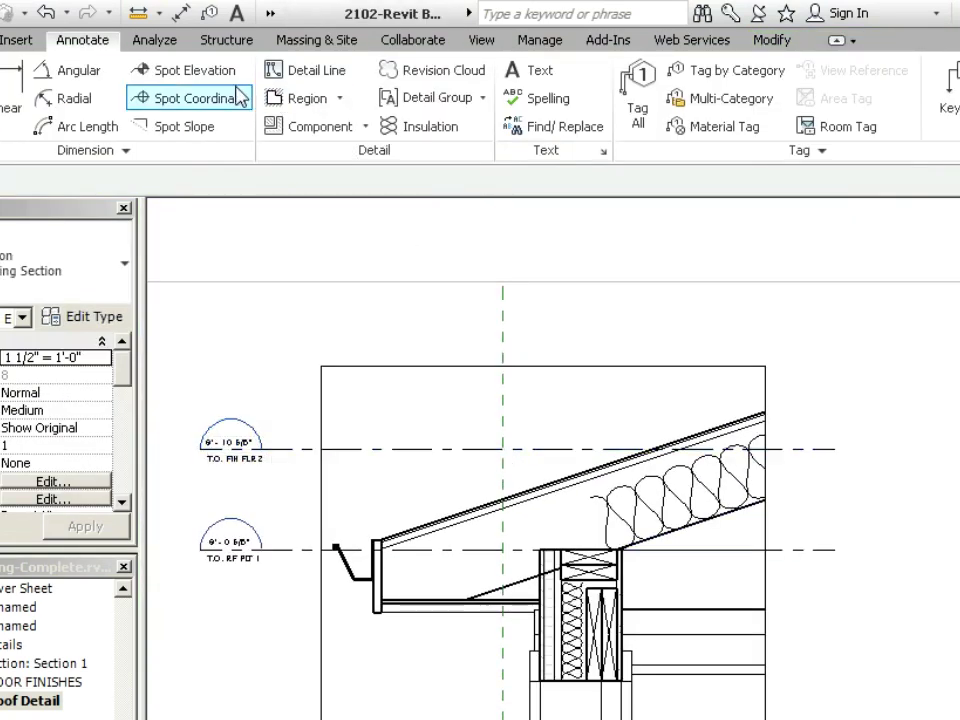
{"action": "left_click", "coordinate": [188, 96]}
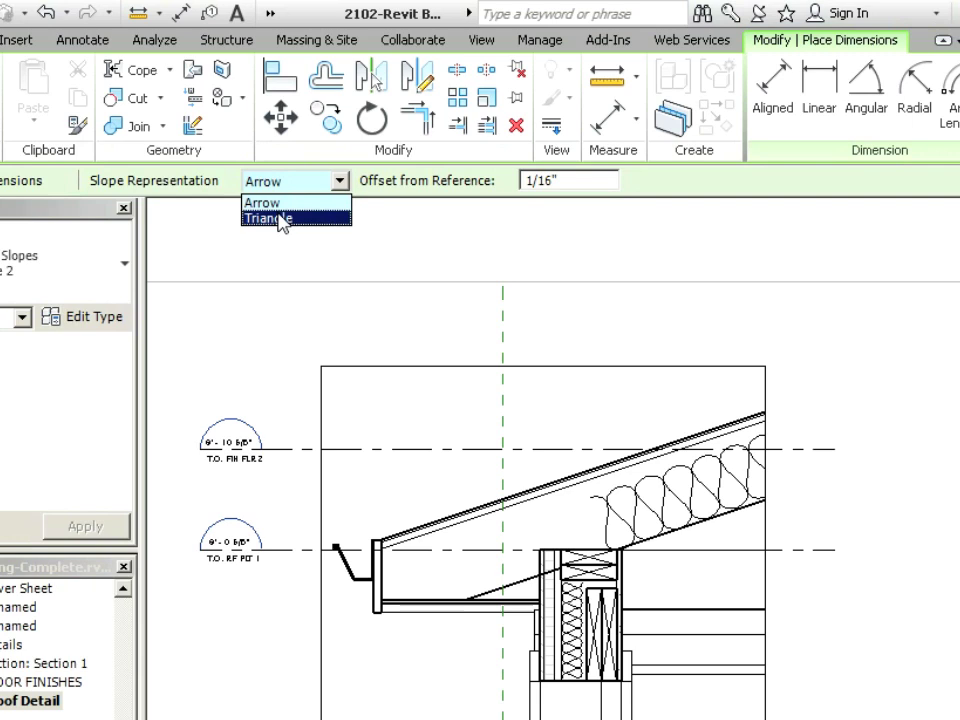
{"action": "left_click", "coordinate": [268, 218]}
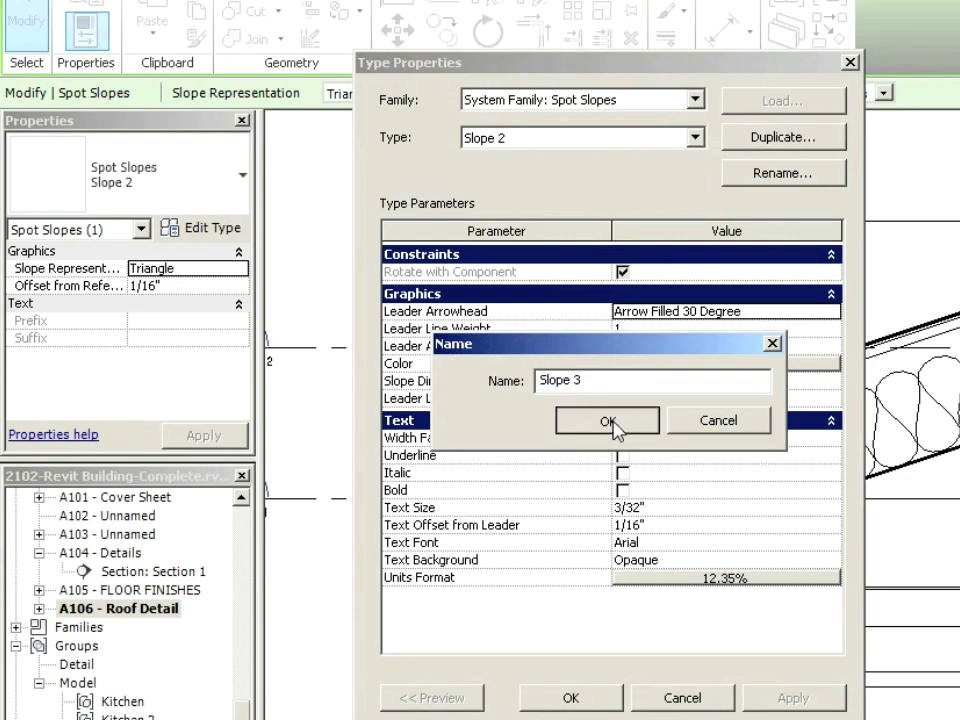
- Format the slope units as Rise / 12" with 1/2" rounding instead of project settings
{"action": "left_click", "coordinate": [608, 420]}
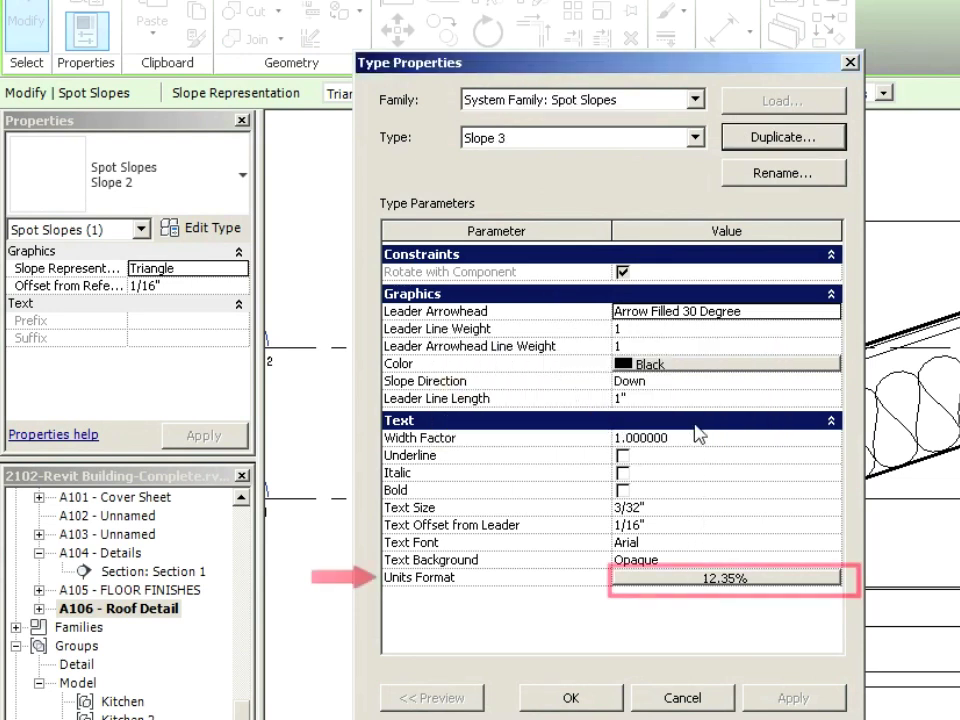
{"action": "left_click", "coordinate": [732, 578]}
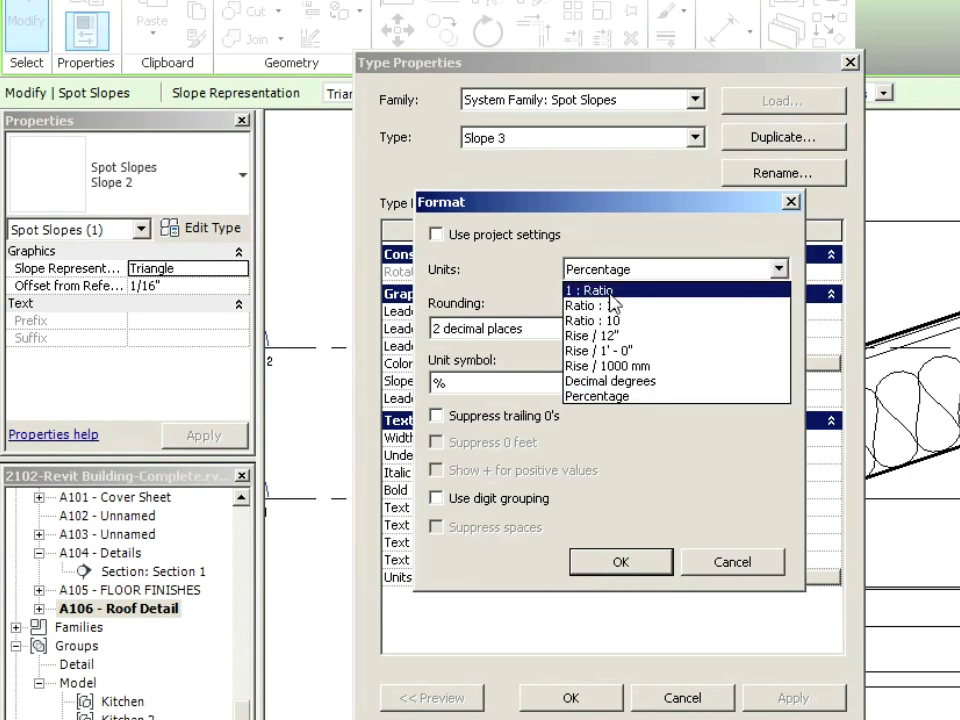
{"action": "left_click", "coordinate": [594, 336]}
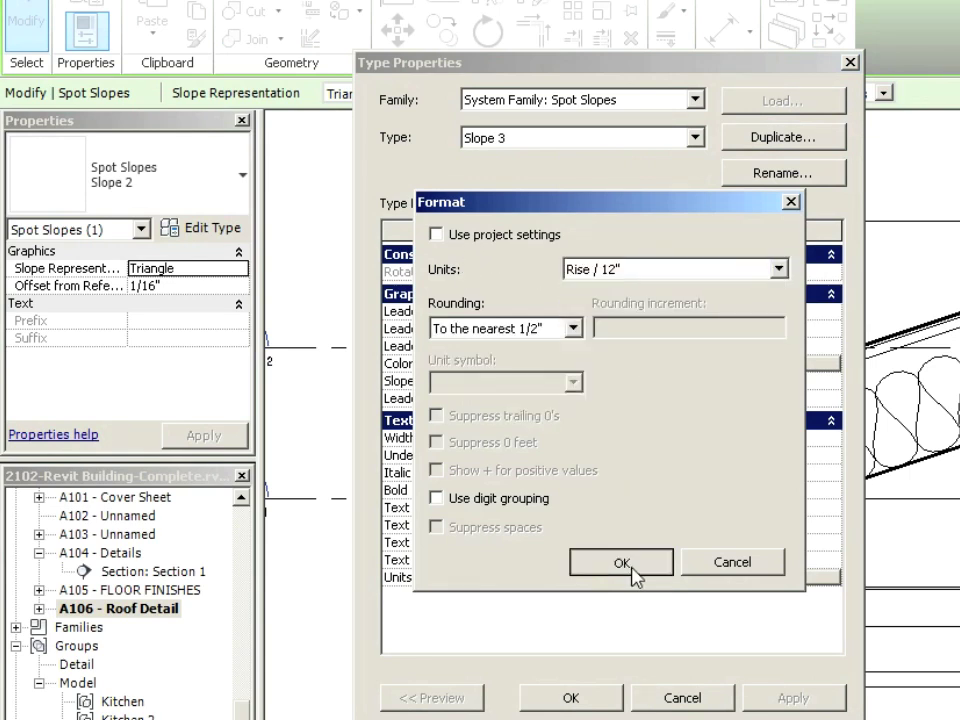
{"action": "left_click", "coordinate": [620, 562]}
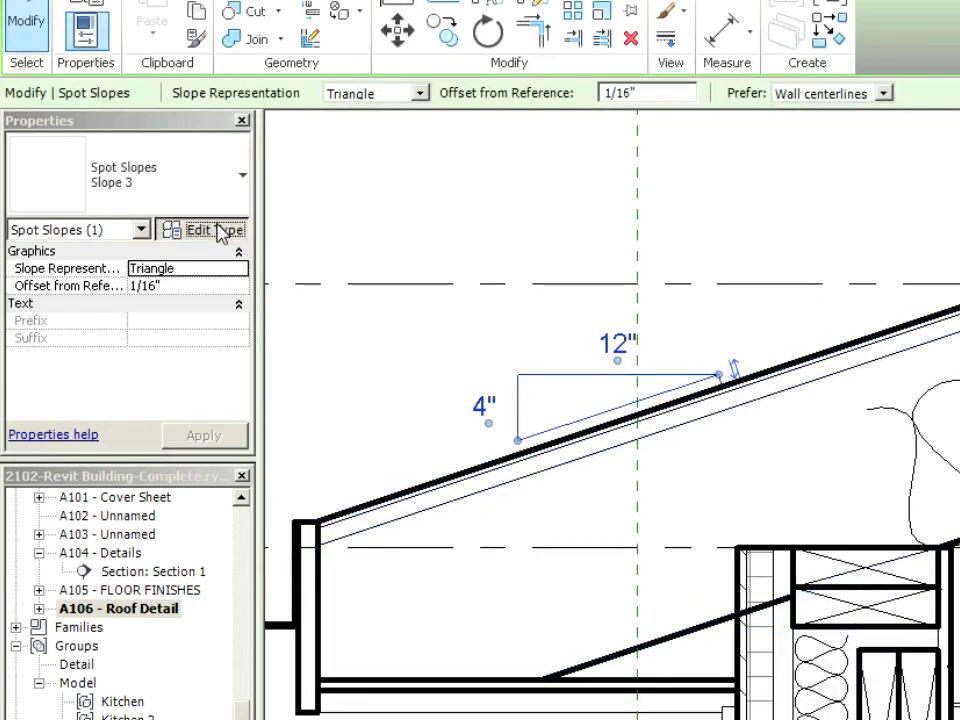
{"action": "left_click", "coordinate": [200, 232]}
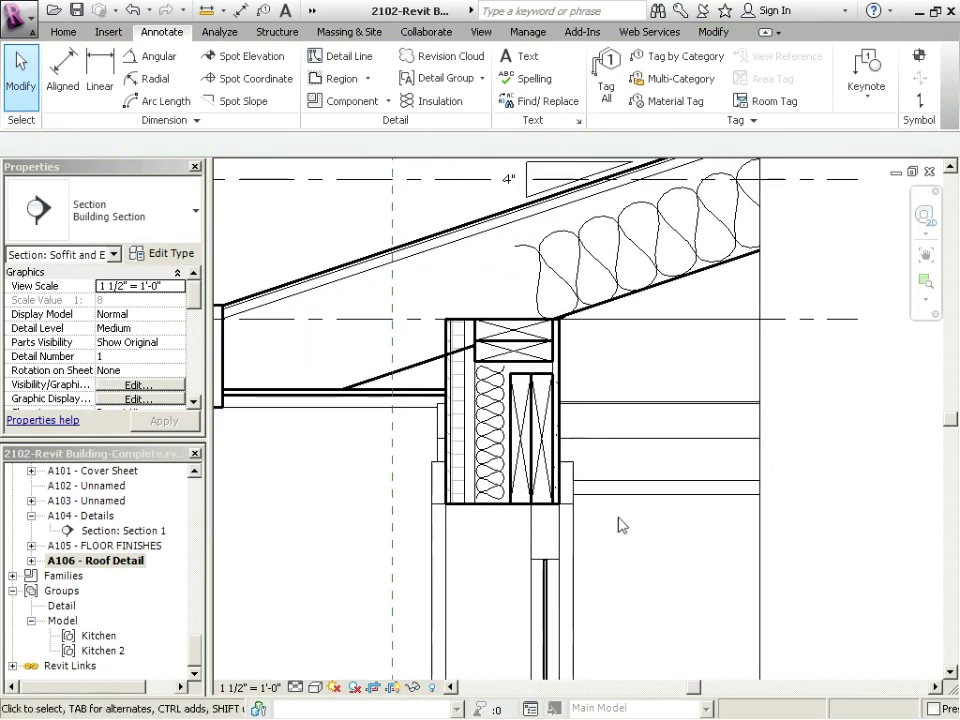
{"action": "mouse_move", "coordinate": [456, 336]}
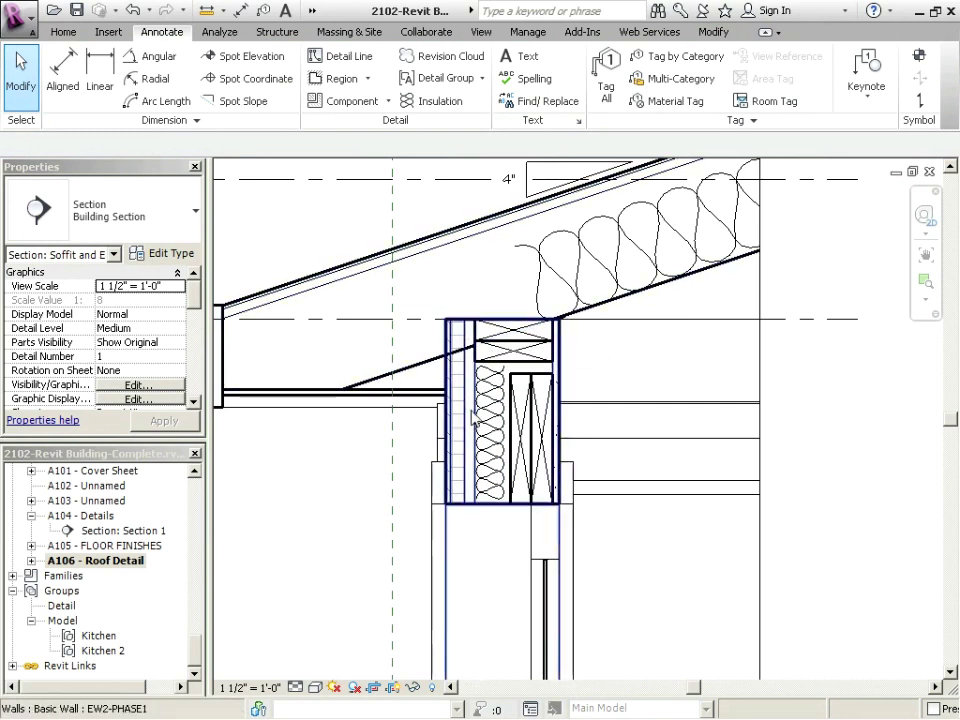
- Join the exterior wall below the eave with the eave framing to trim overlapping lines
{"action": "left_click", "coordinate": [490, 430]}
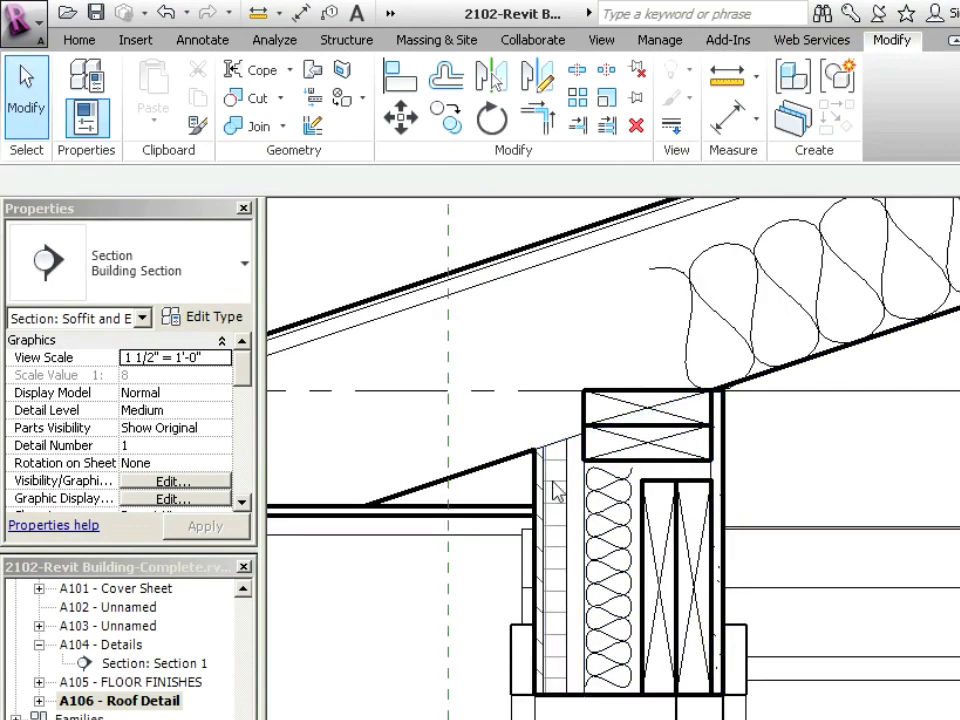
{"action": "left_click", "coordinate": [558, 496]}
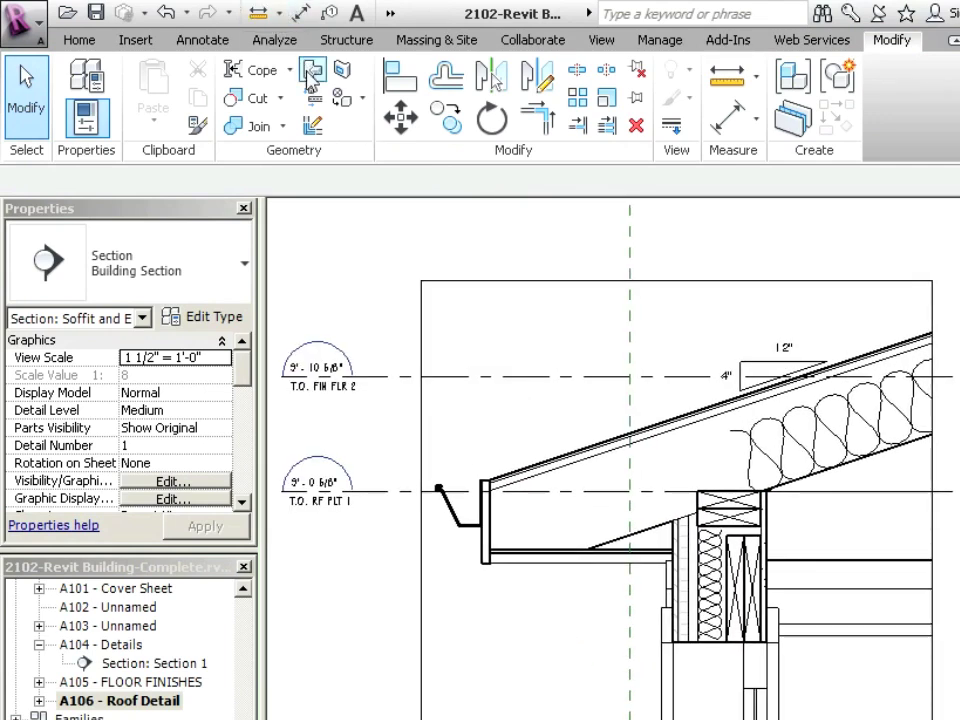
- Start a leader text note with its arrow on the roof edge
{"action": "left_click", "coordinate": [80, 40]}
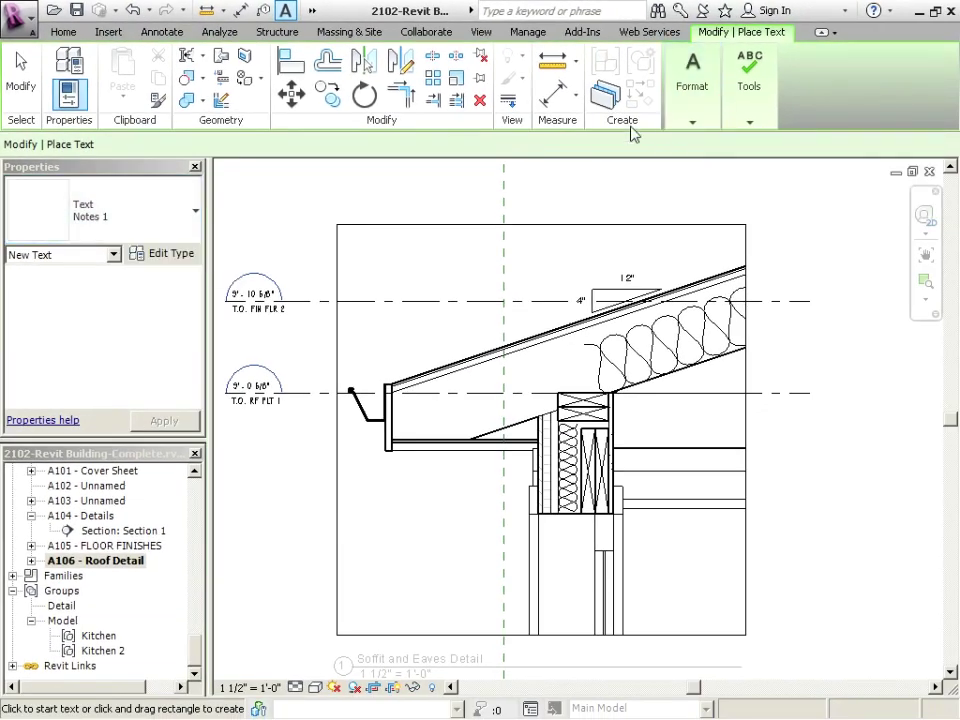
{"action": "left_click", "coordinate": [692, 76]}
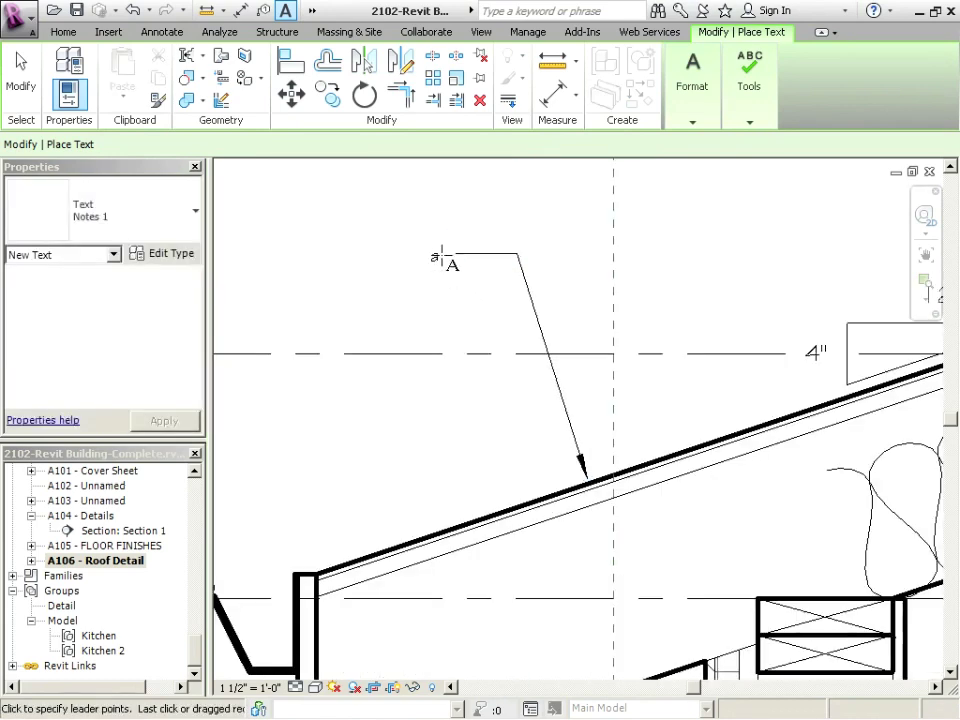
{"action": "left_click", "coordinate": [432, 258]}
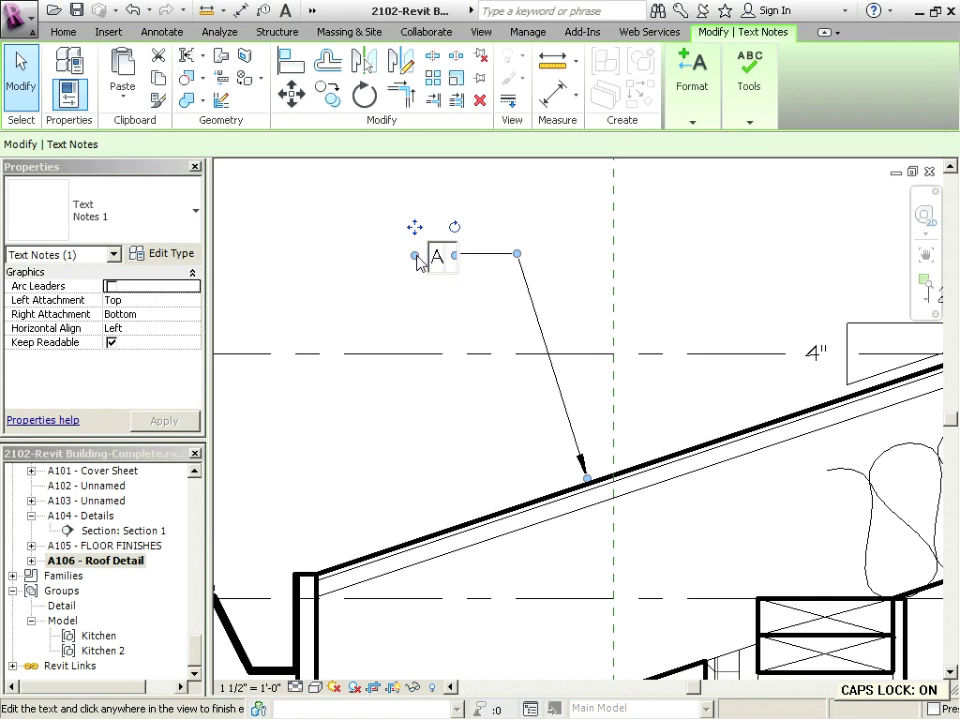
- List the roof layers: asphalt shingles, paper, plywood, galv. edge strip, wood rafters-see framing plan for sizing
{"action": "type", "text": "ASPHALT SHINGLES"}
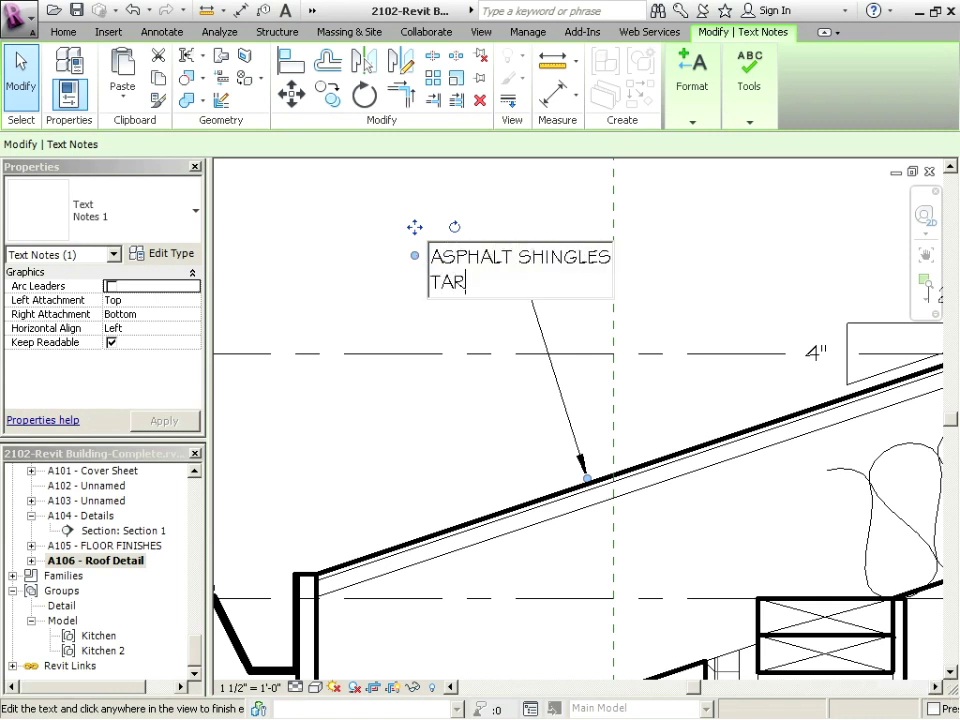
{"action": "type", "text": "PAPER"}
{"action": "type", "text": "-1/2"}
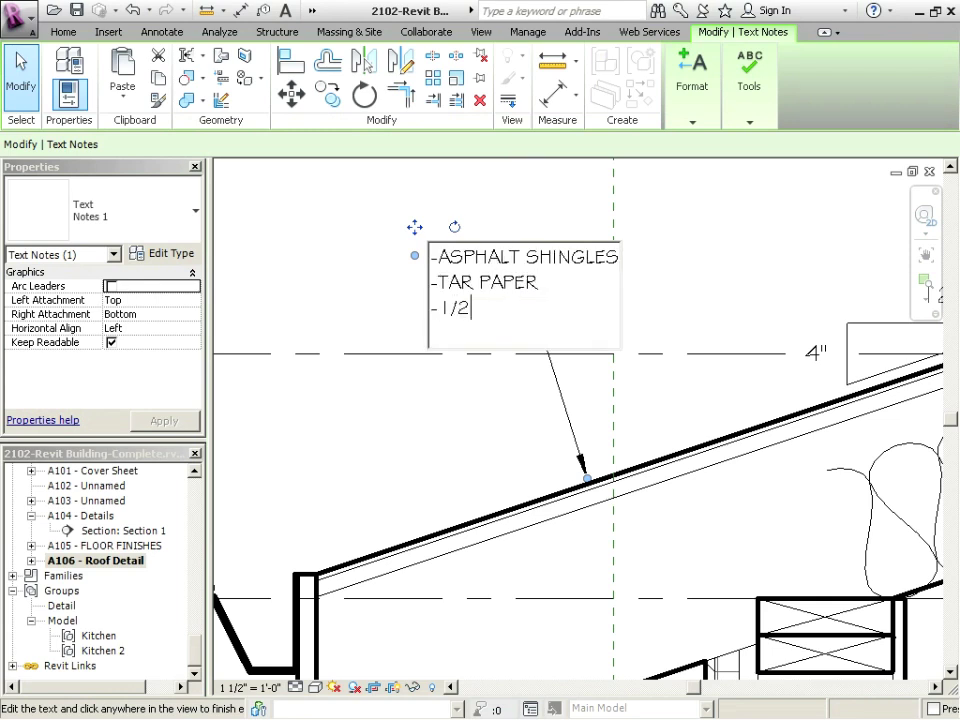
{"action": "type", "text": "\" PLYWOOD SHEATHIN"}
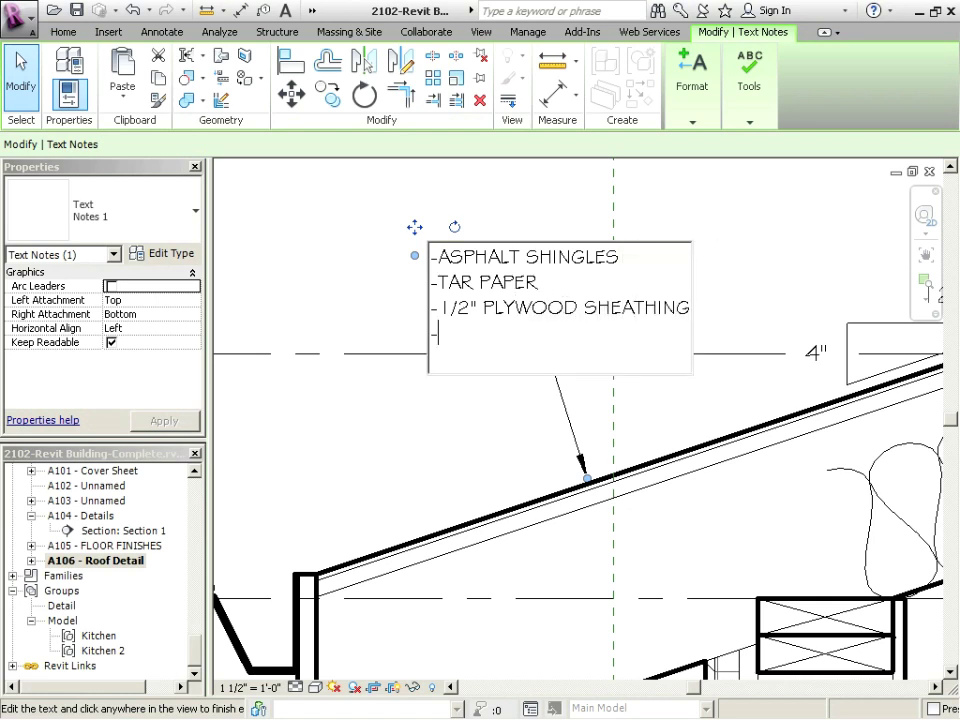
{"action": "type", "text": "GAL"}
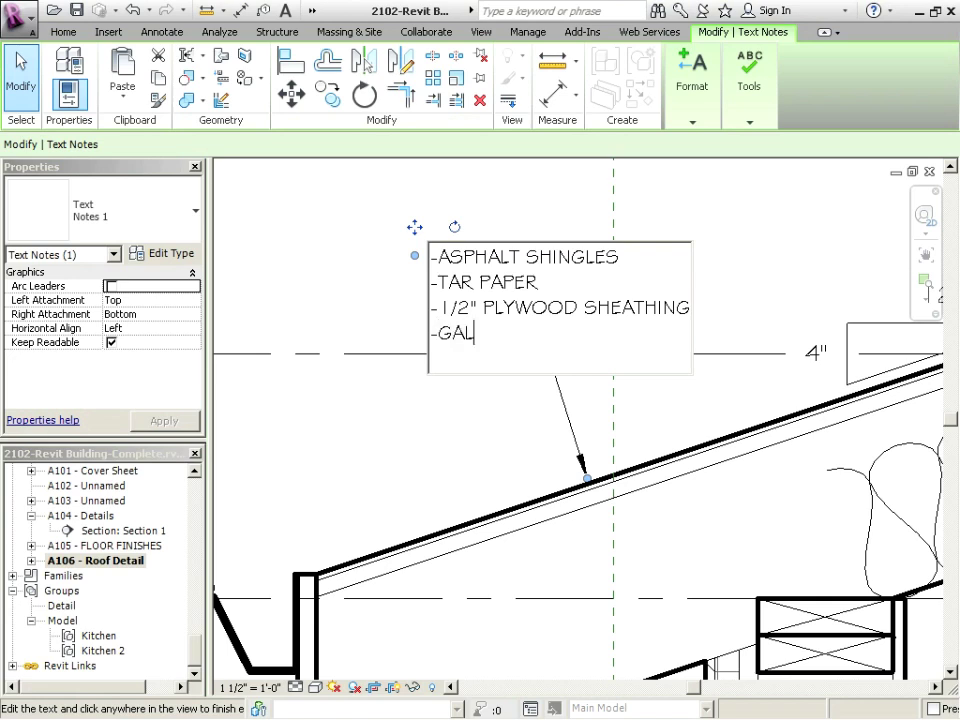
{"action": "type", "text": "V. EDGE ST"}
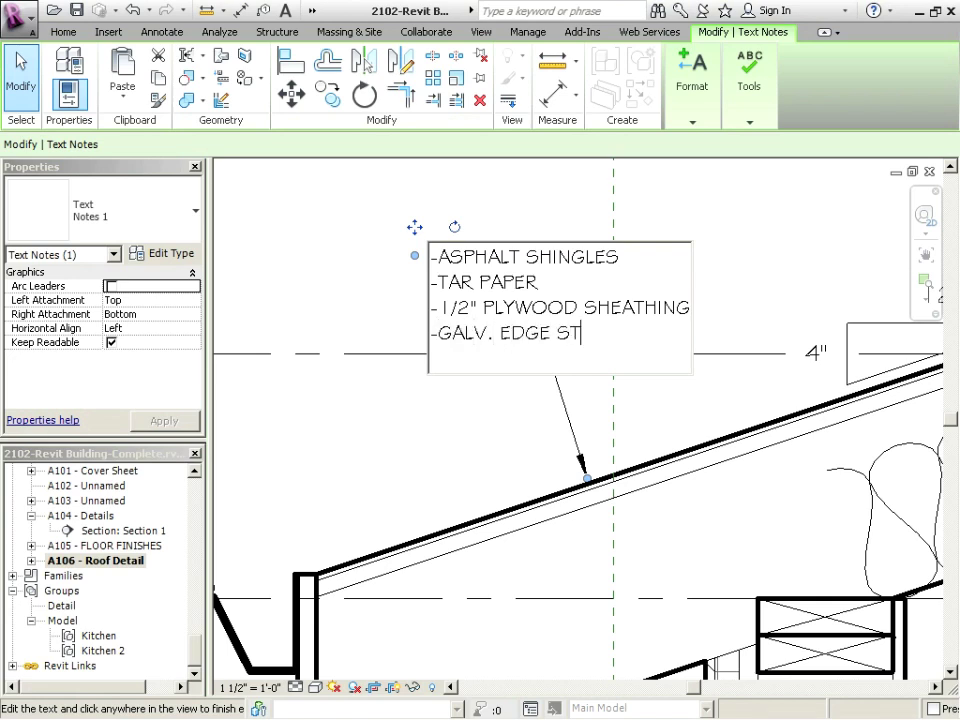
{"action": "type", "text": "RIP"}
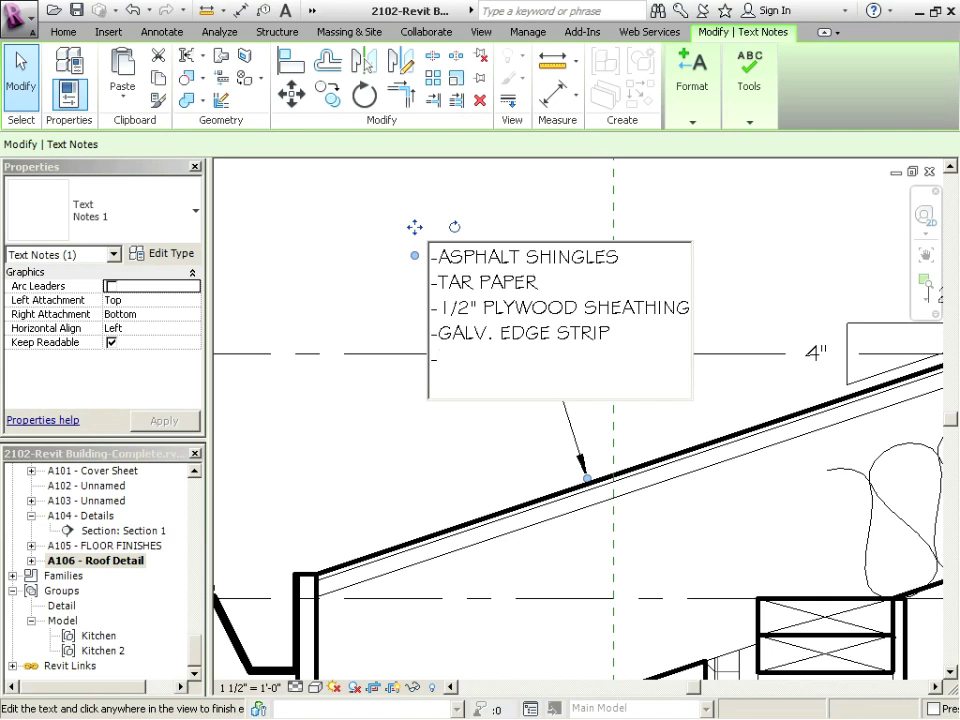
{"action": "type", "text": "WOOD RAFTERS"}
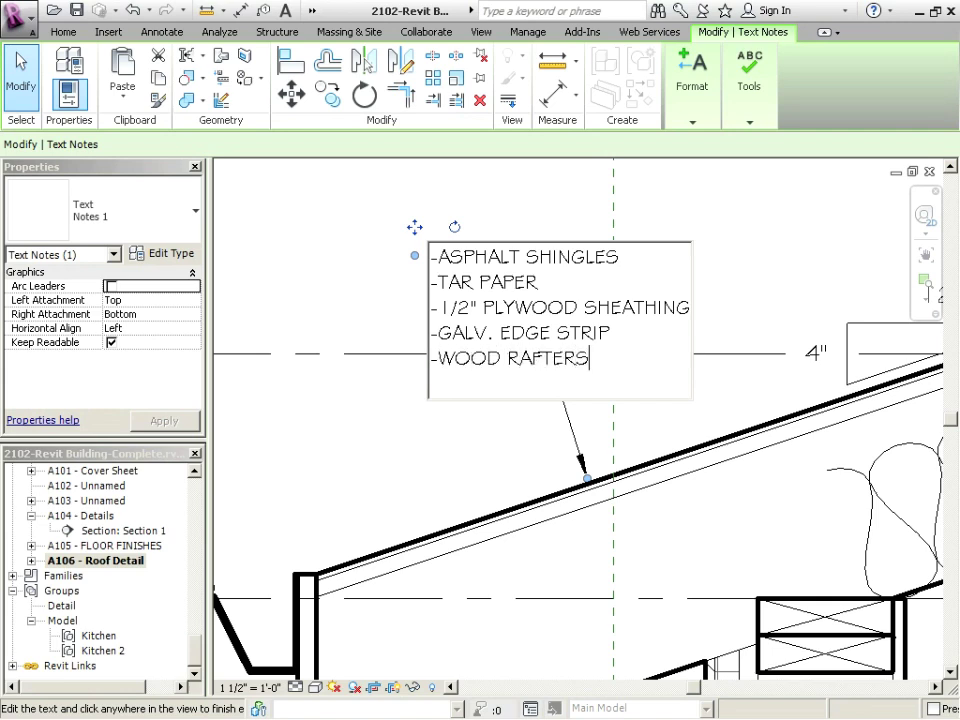
{"action": "type", "text": "-SEE FRAMING"}
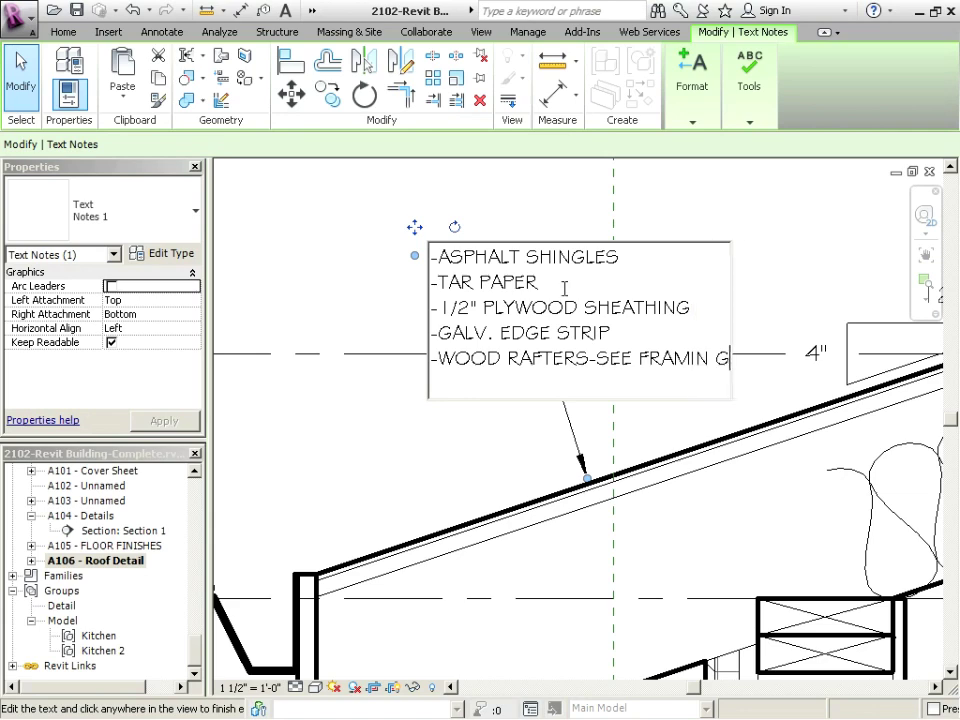
{"action": "type", "text": "PLAN FOR SIZING"}
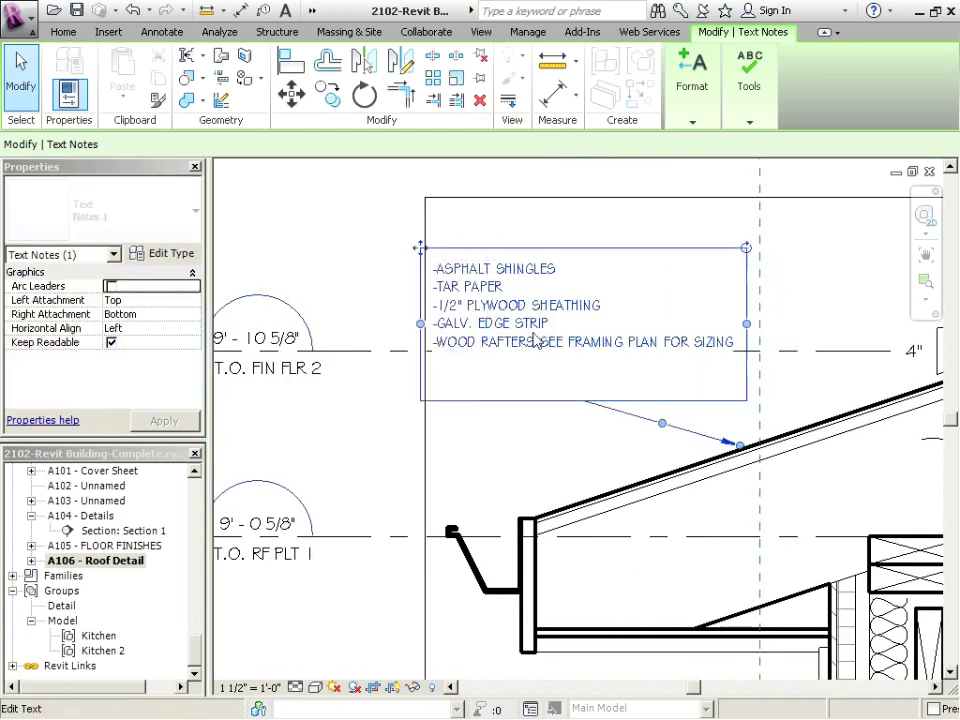
- Right-align the roof layers note and narrow its box so the last line wraps
{"action": "left_click_drag", "start_coordinate": [740, 444], "coordinate": [760, 296]}
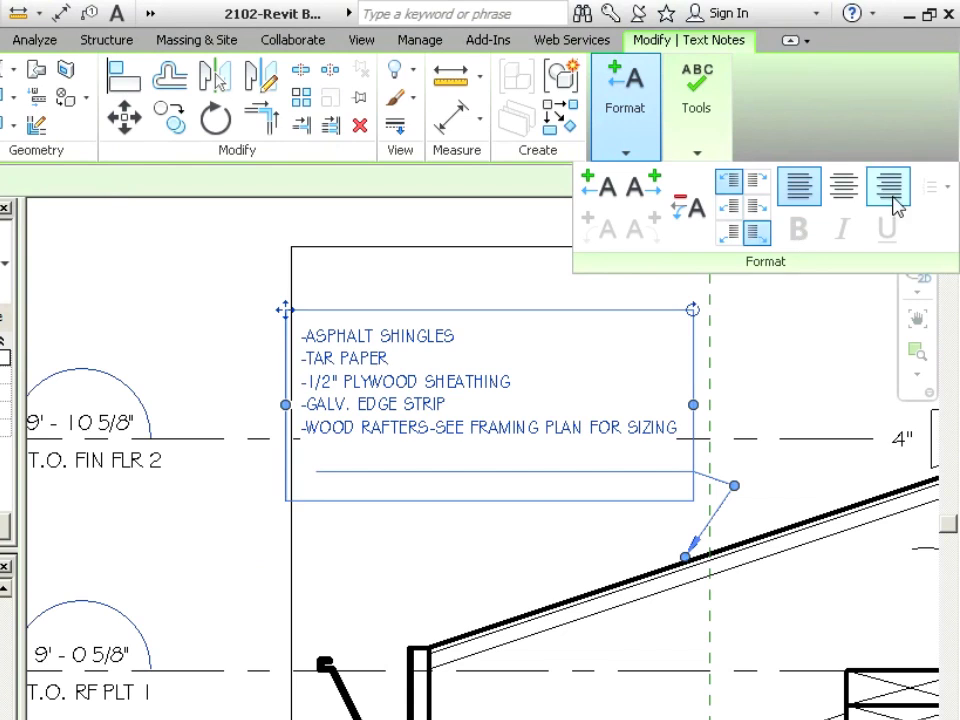
{"action": "left_click", "coordinate": [888, 186]}
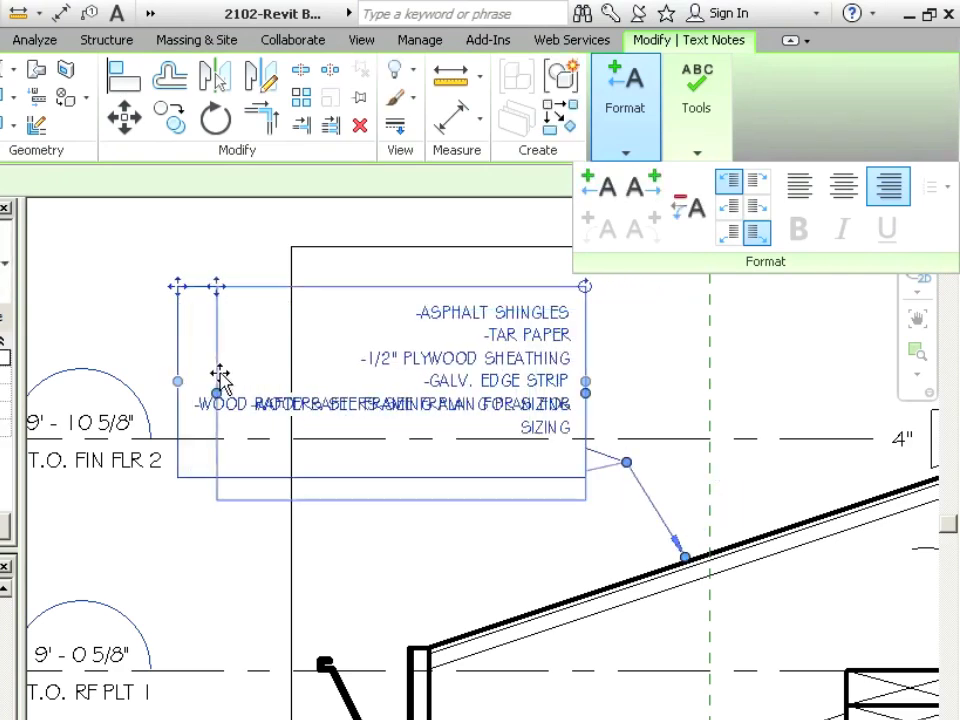
{"action": "left_click", "coordinate": [624, 390]}
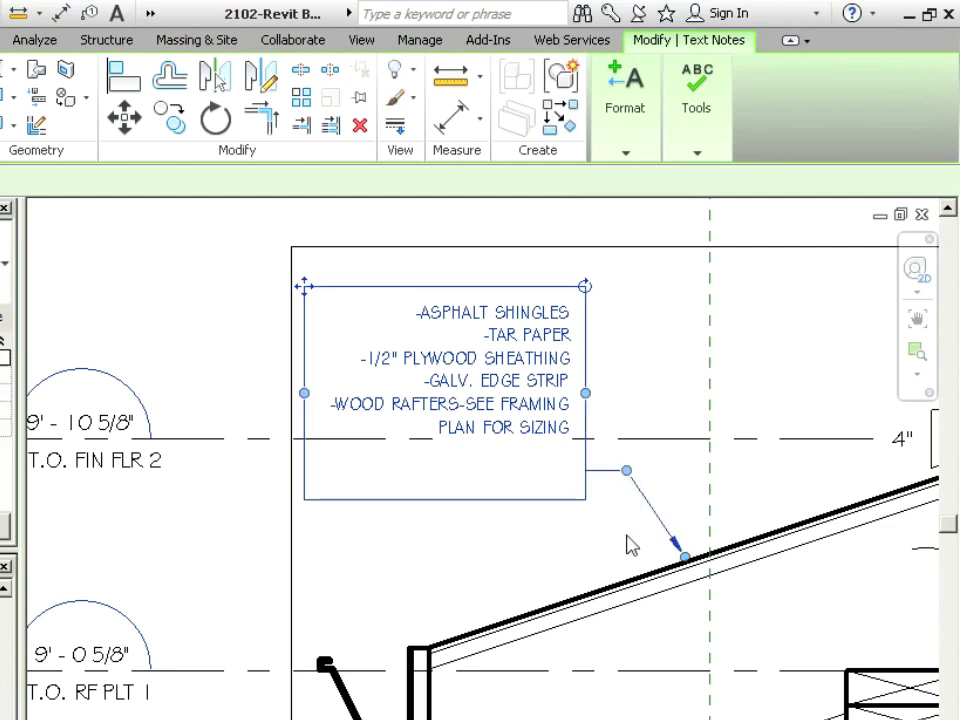
{"action": "left_click", "coordinate": [624, 90]}
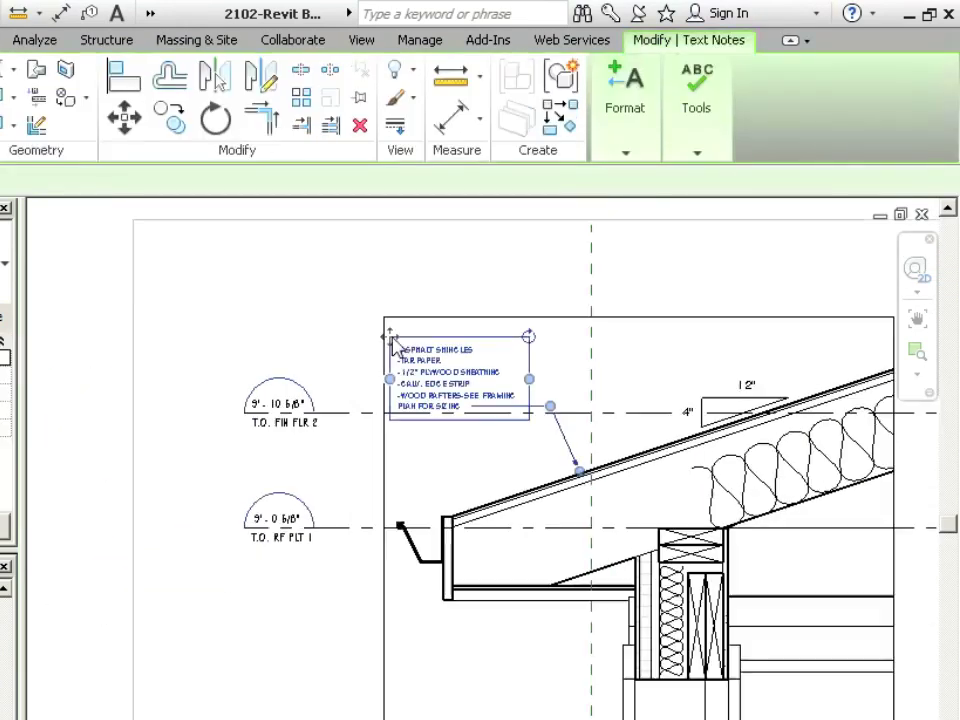
{"action": "left_click", "coordinate": [208, 462]}
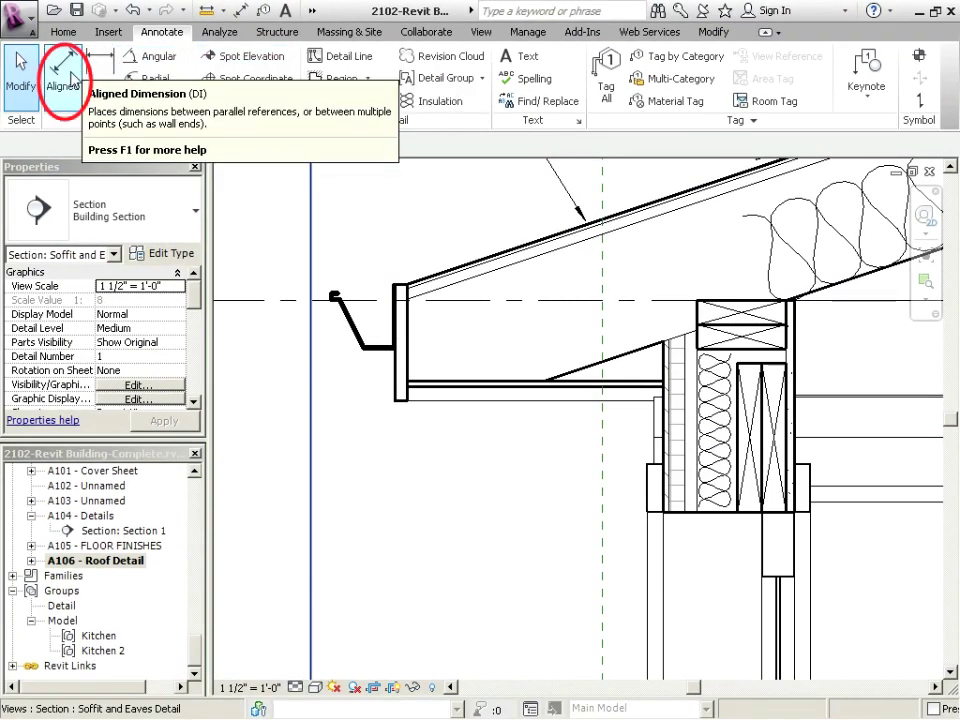
- Begin an aligned dimension with the fascia as its first reference
{"action": "left_click", "coordinate": [64, 78]}
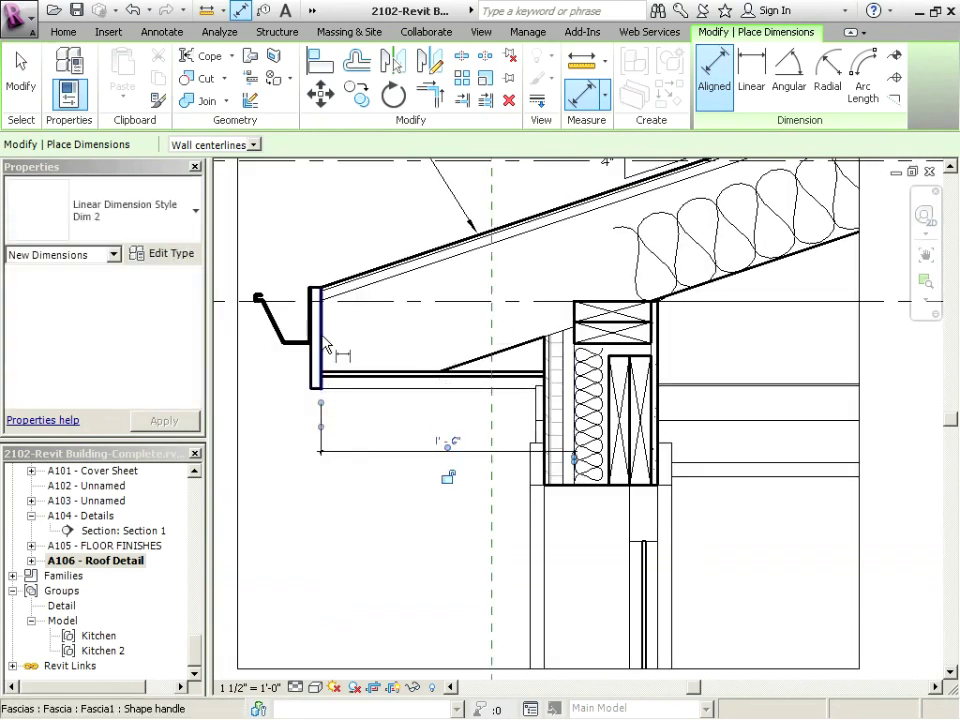
{"action": "left_click", "coordinate": [162, 32]}
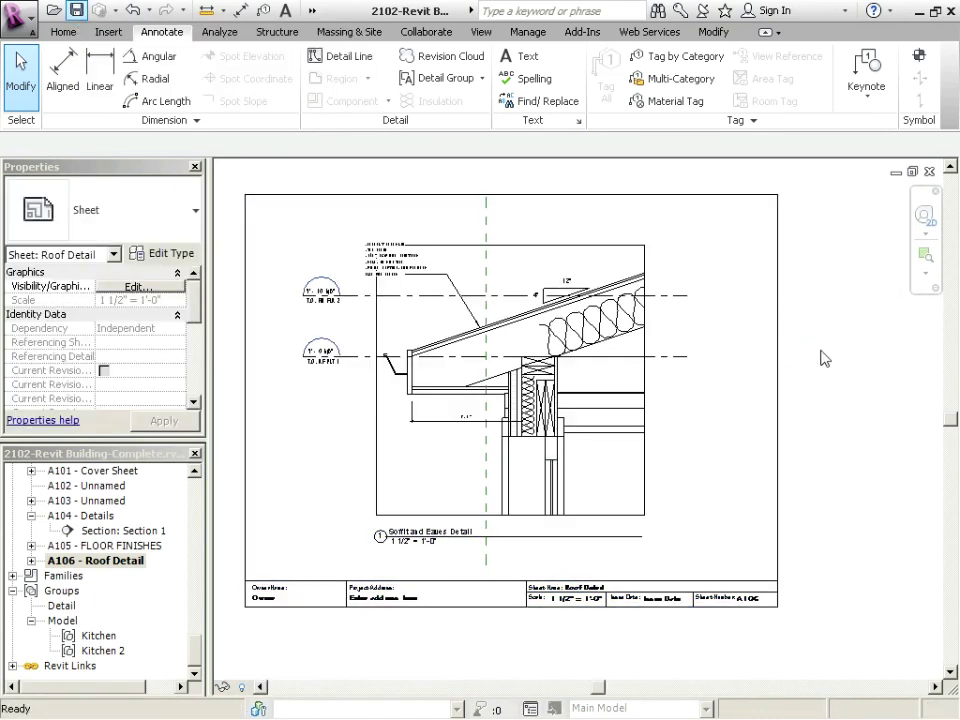
- Show the View ribbon tools above the finished Roof Detail sheet
{"action": "left_click", "coordinate": [482, 32]}
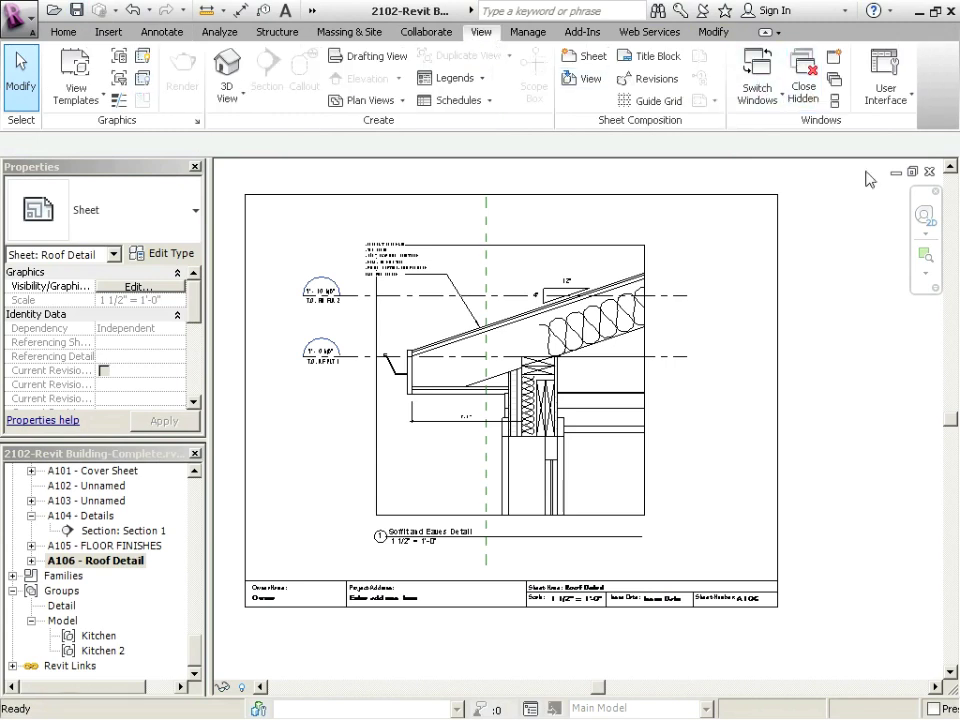